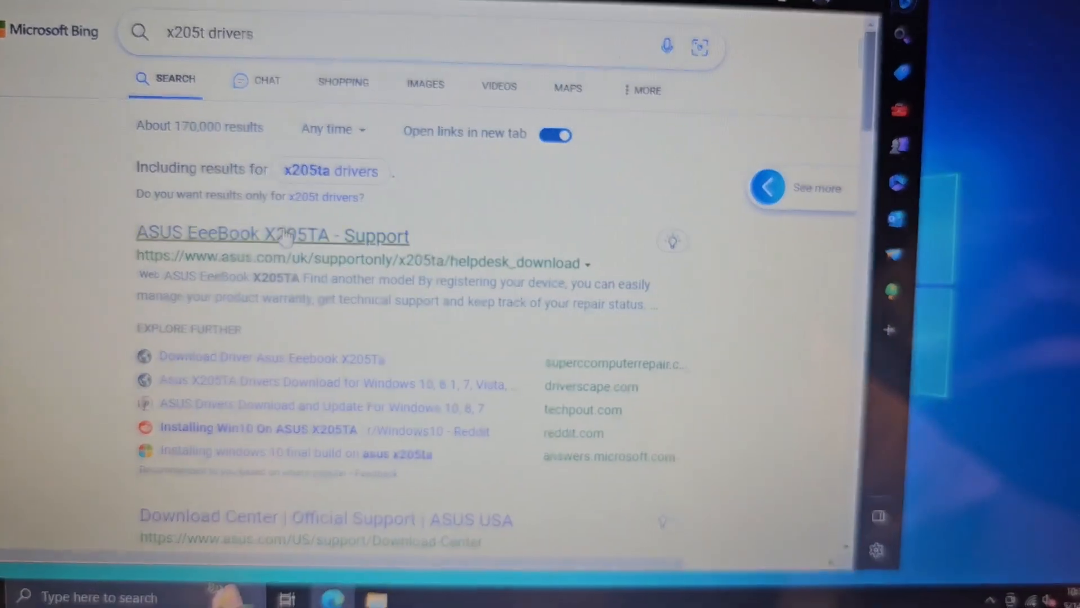
Open the official ASUS EeeBook X205TA support page from the Bing results
click(272, 235)
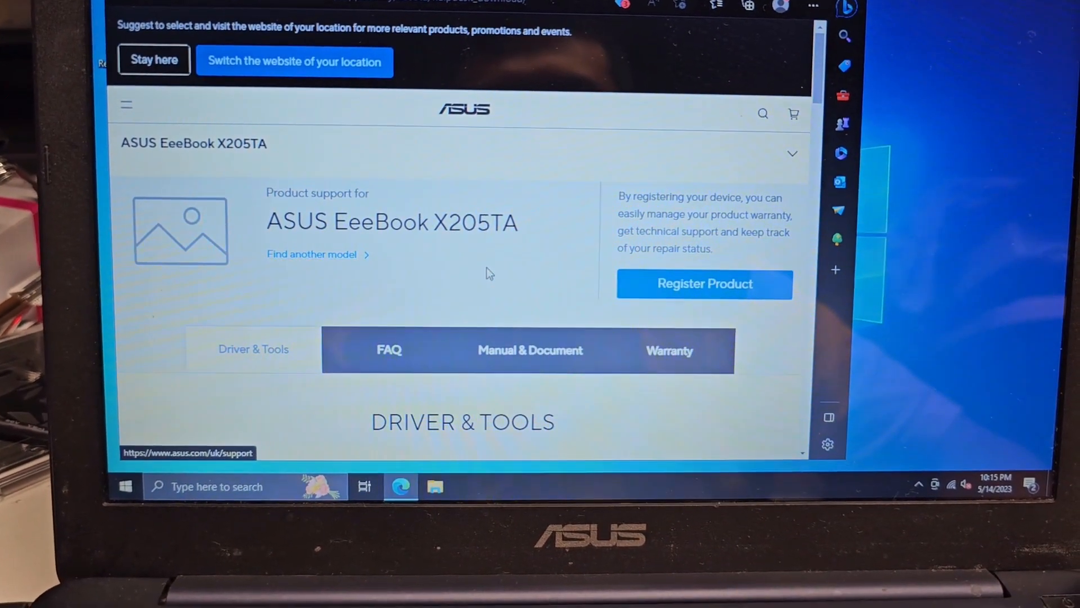
scroll(down, 3)
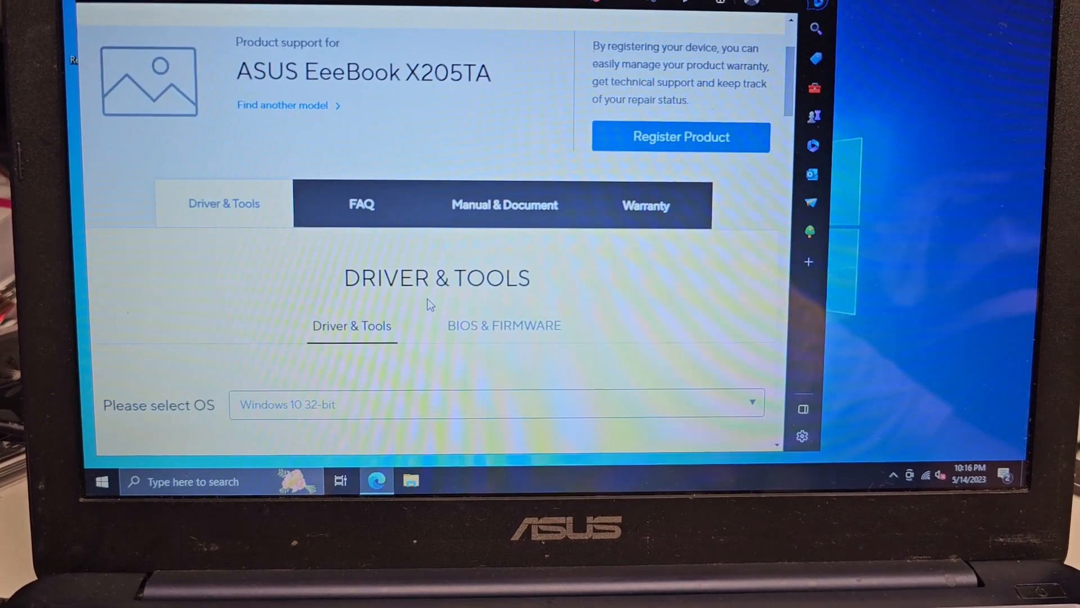
scroll(down, 3)
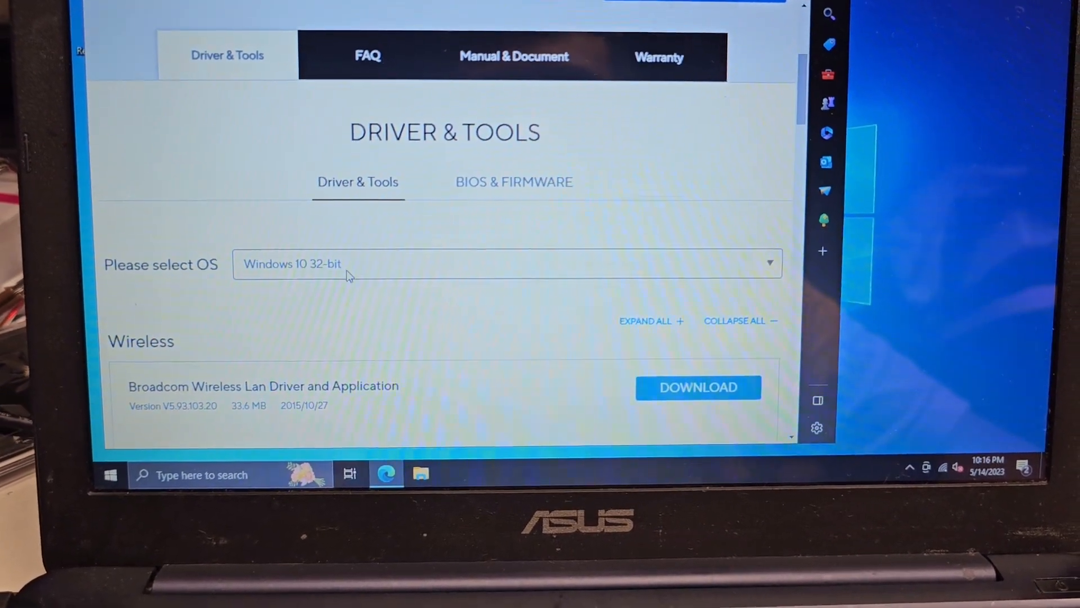
scroll(down, 3)
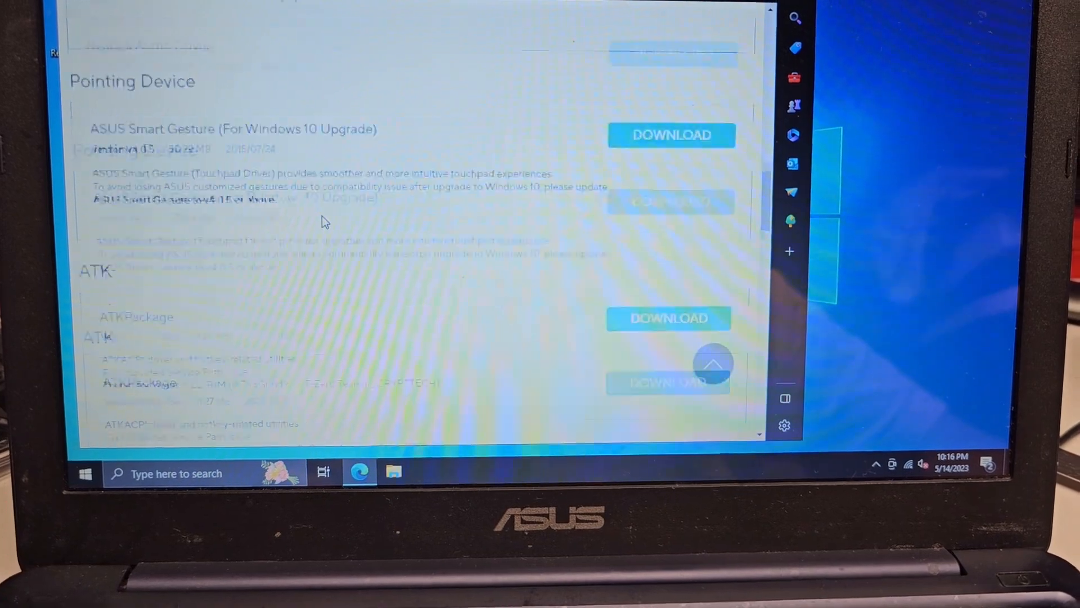
scroll(down, 3)
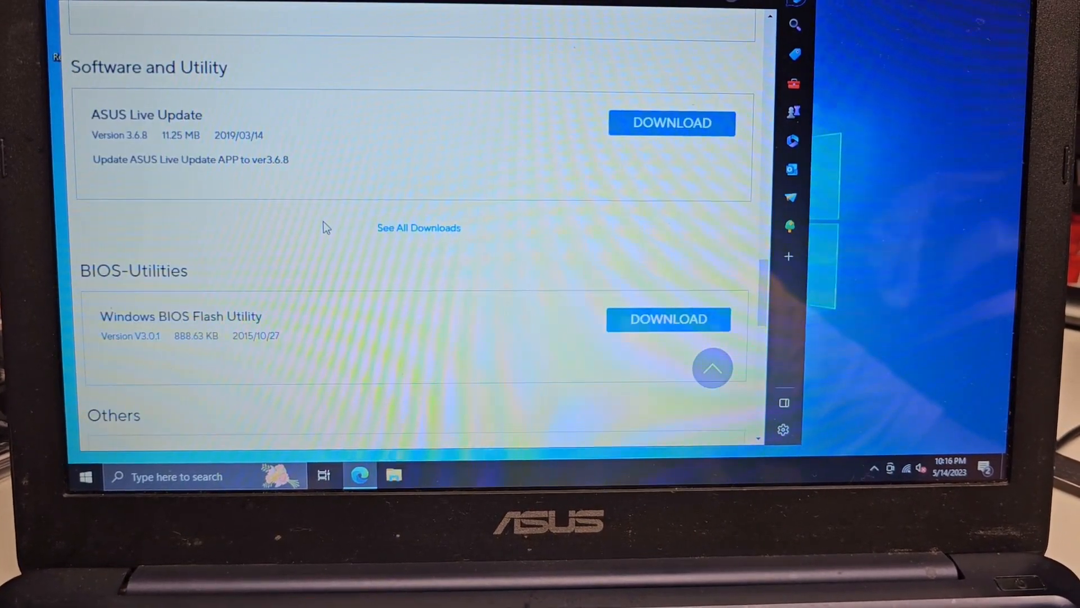
scroll(down, 3)
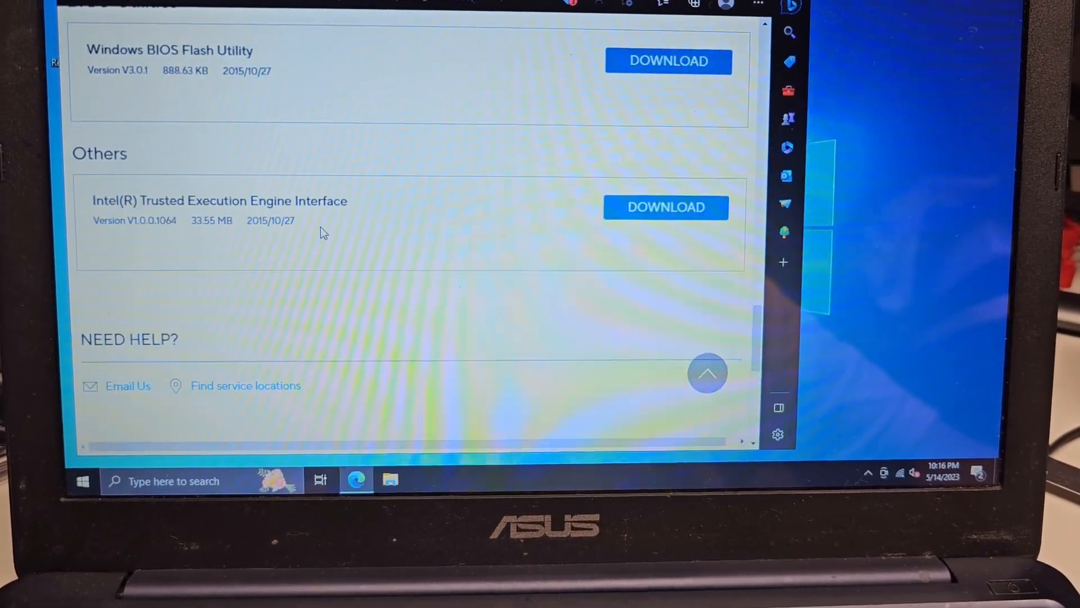
scroll(up, 3)
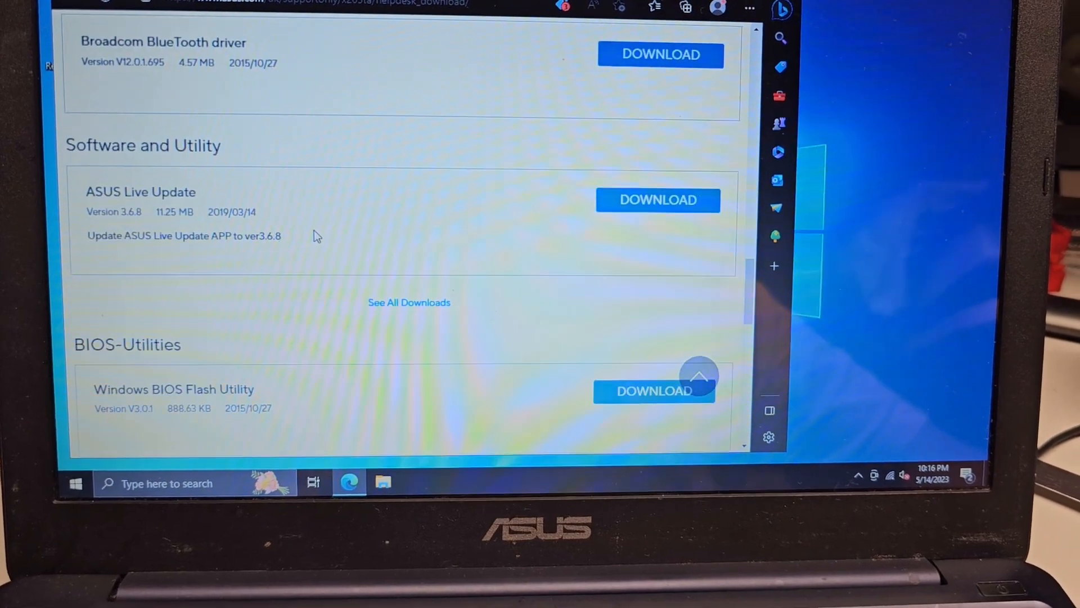
scroll(up, 3)
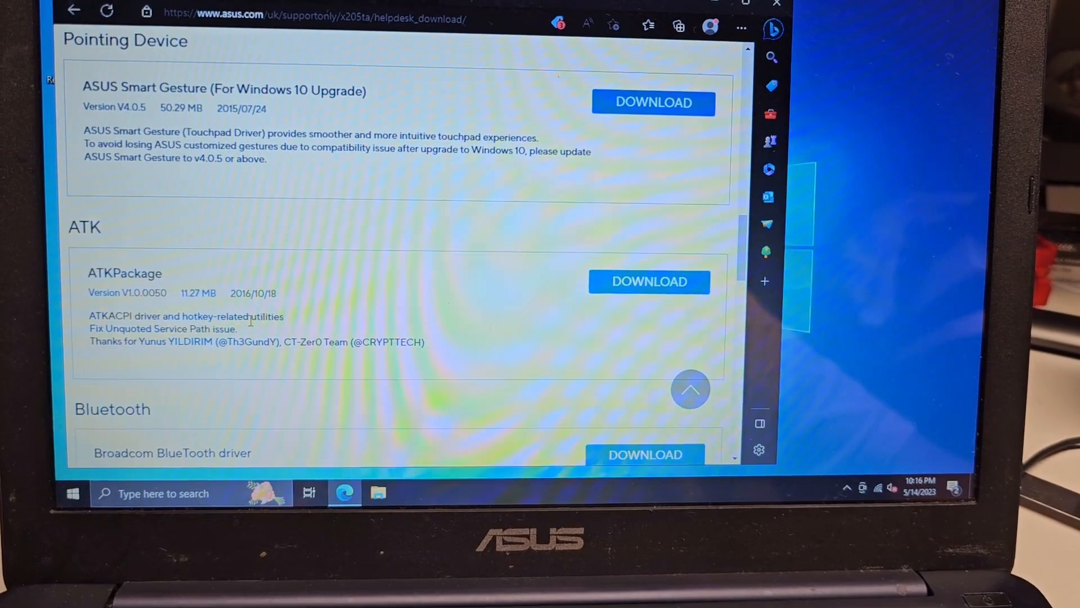
scroll(up, 3)
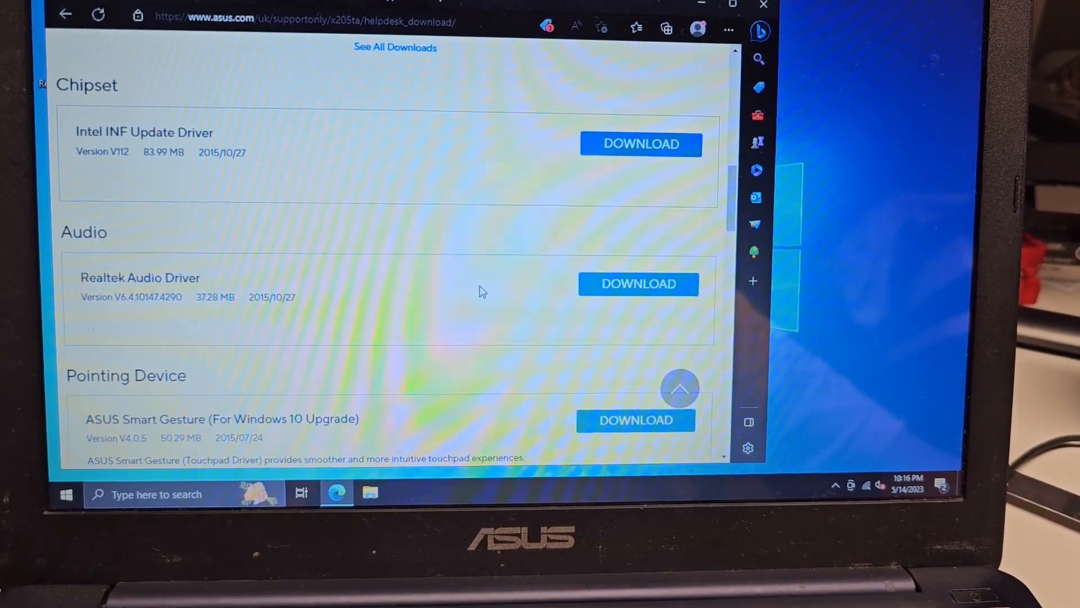
scroll(up, 3)
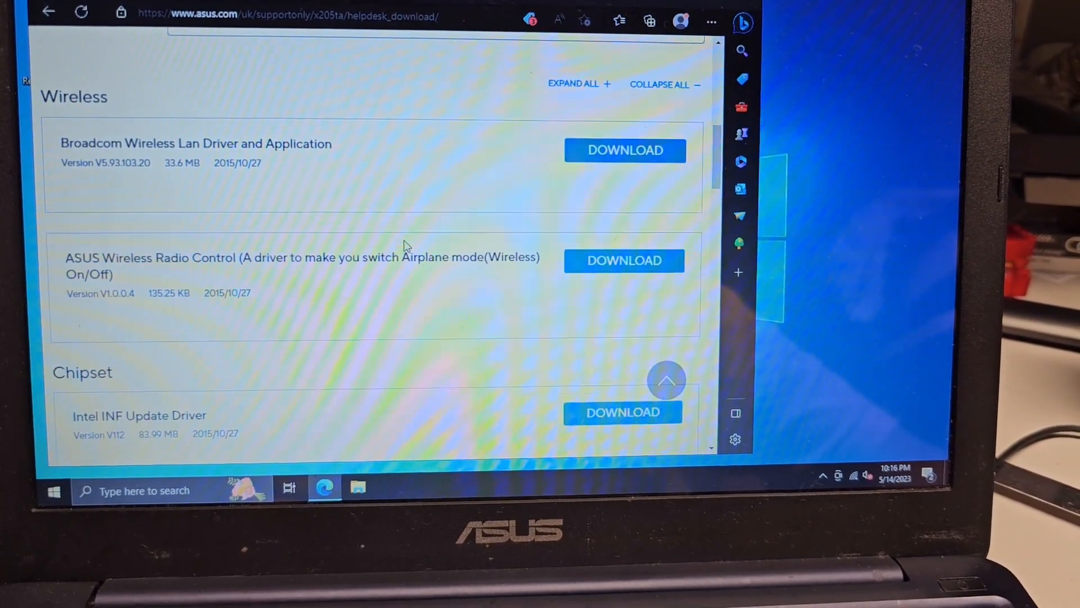
scroll(down, 3)
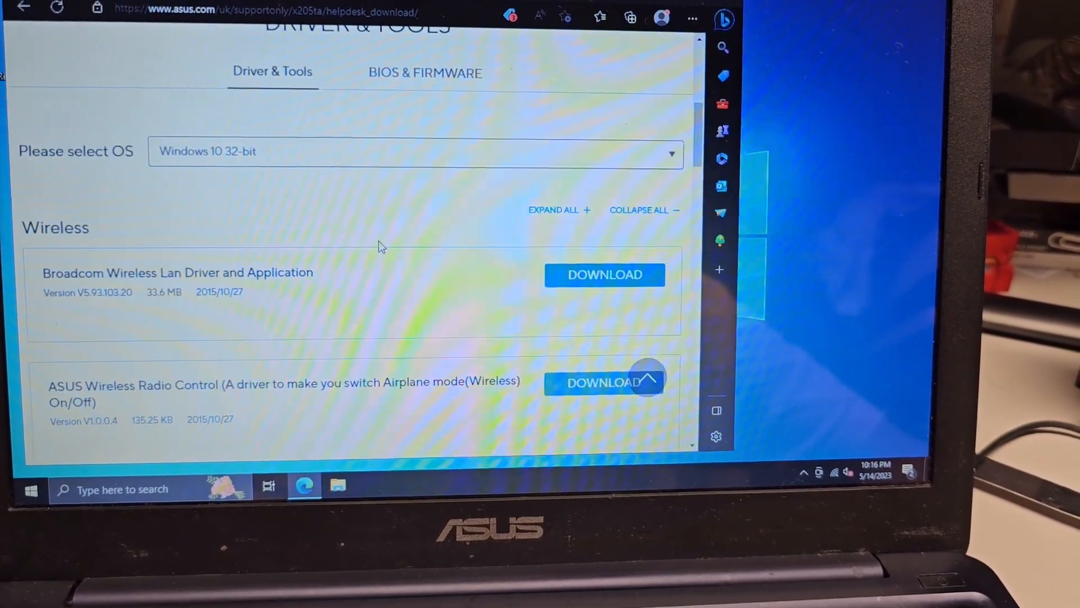
scroll(down, 3)
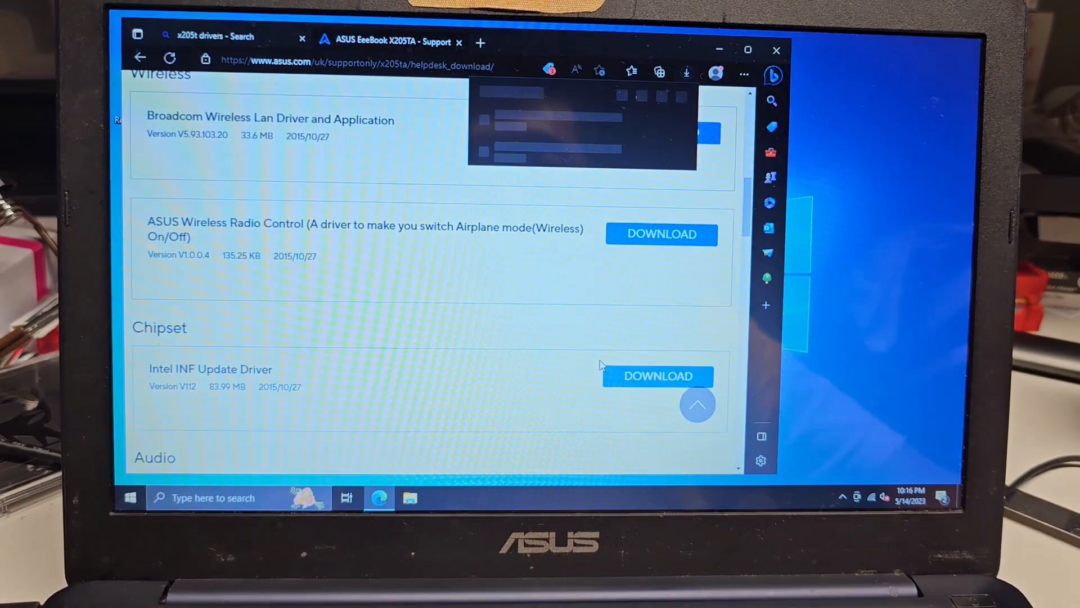
Download the Intel INF Update chipset driver zip for Windows 10 32-bit
click(657, 376)
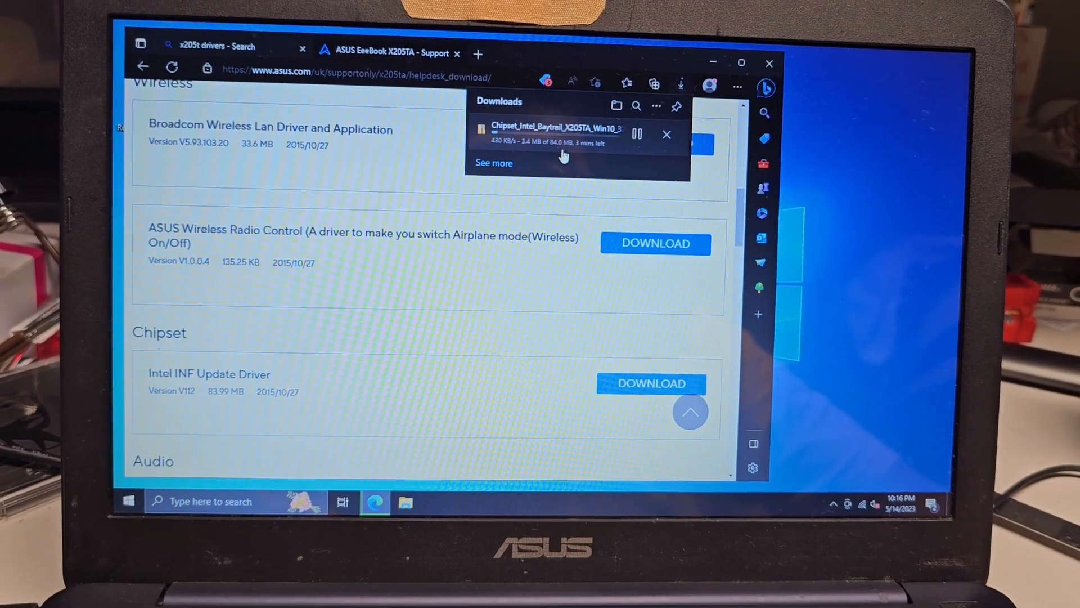
scroll(down, 3)
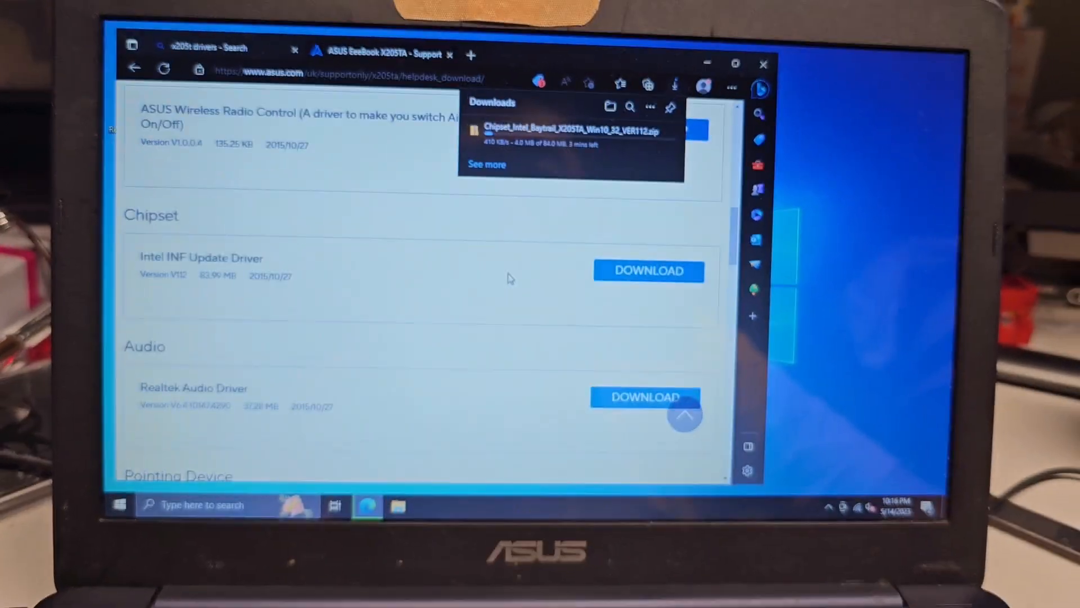
scroll(down, 3)
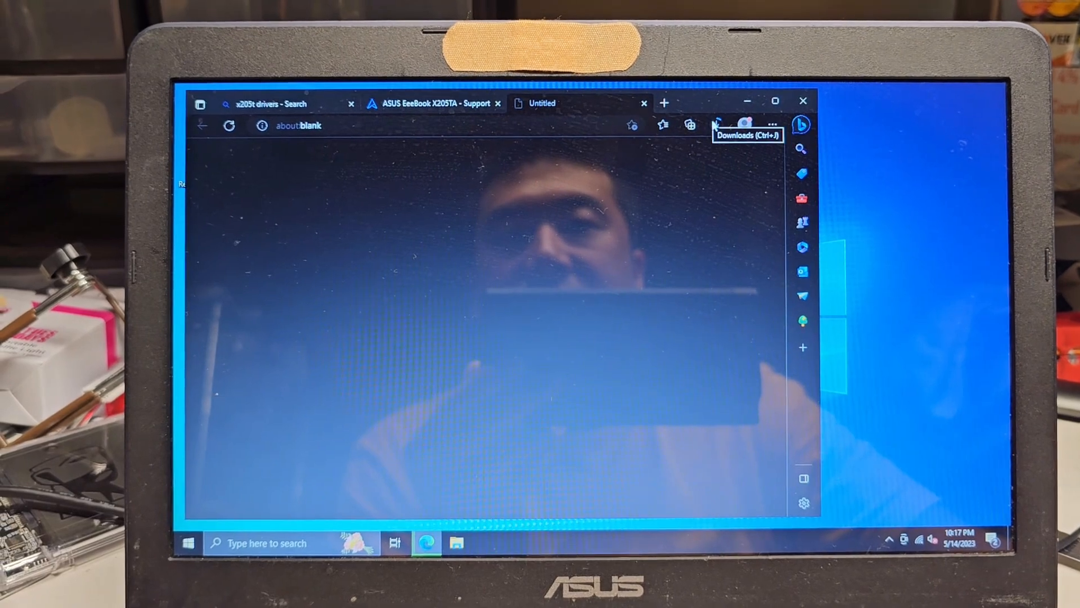
Return to the driver list and try the ATKPackage download, also in a new window
click(716, 125)
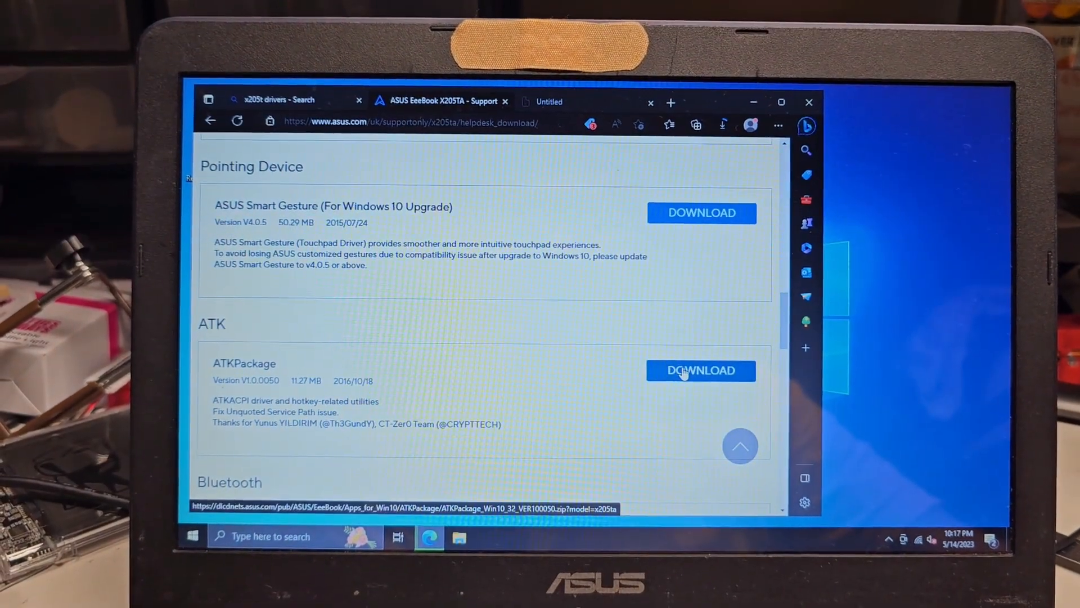
click(701, 370)
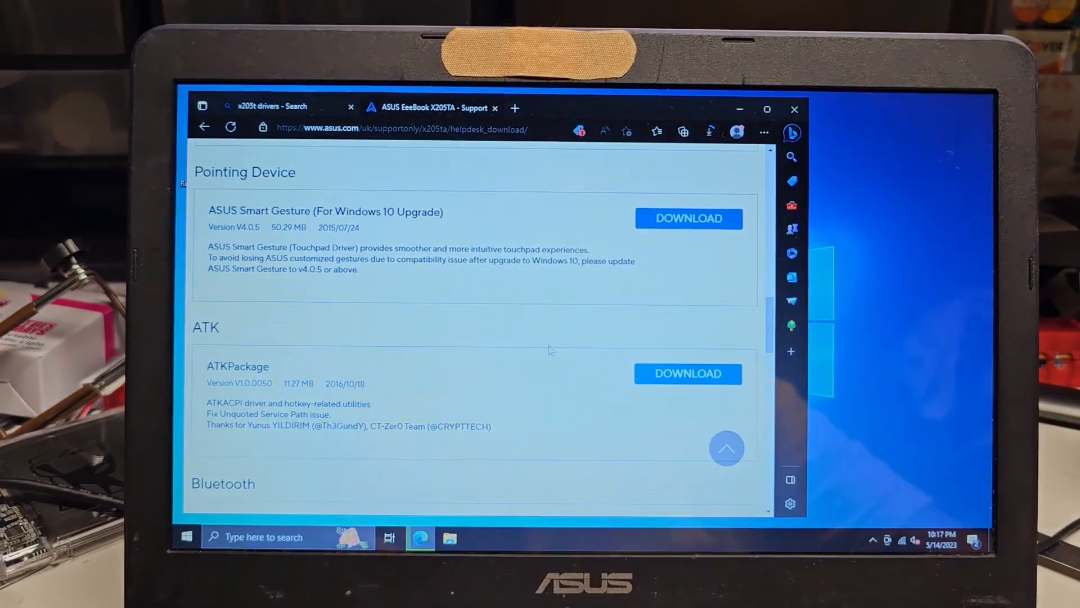
right_click(689, 218)
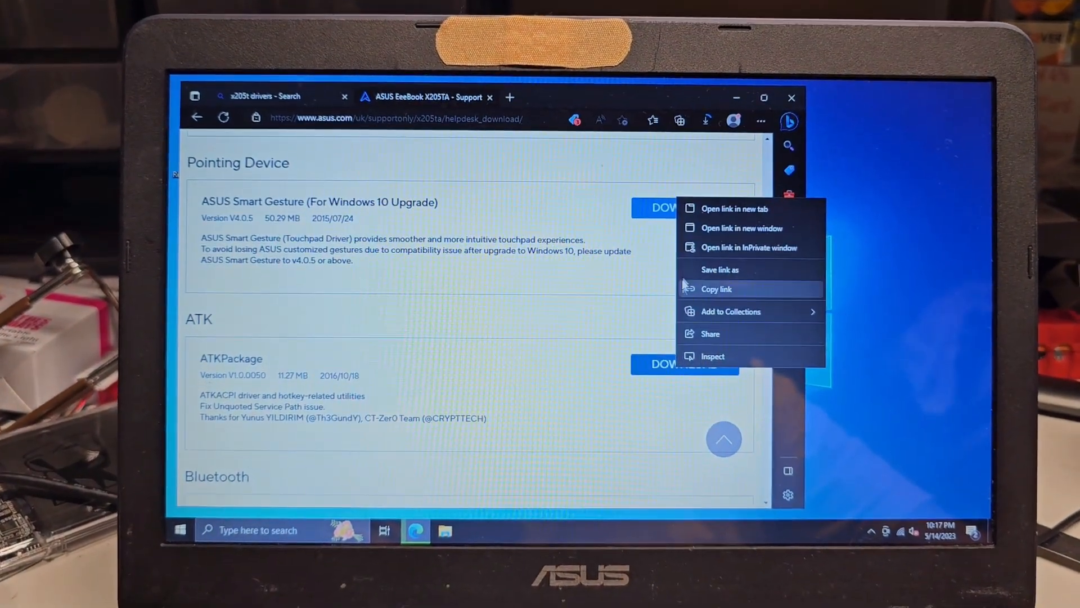
click(713, 225)
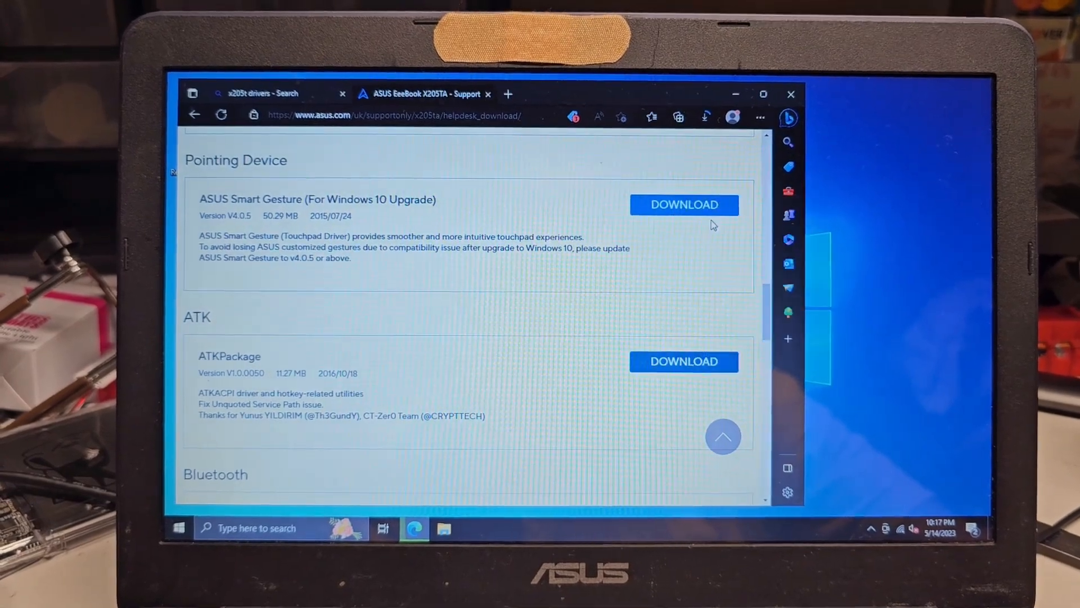
Select the ATKPackage download address in the address bar
click(683, 362)
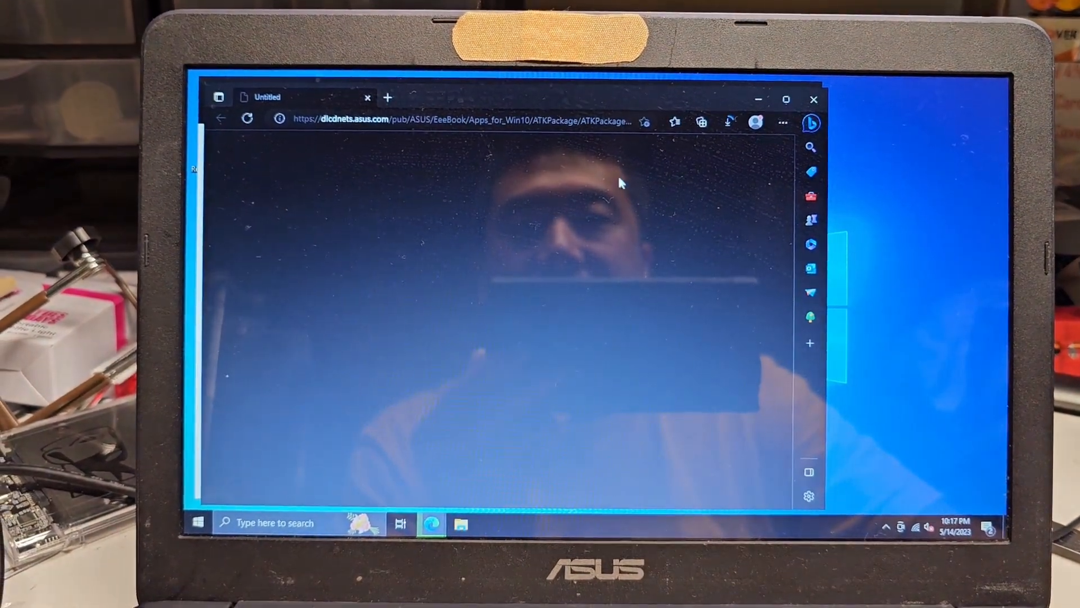
click(448, 118)
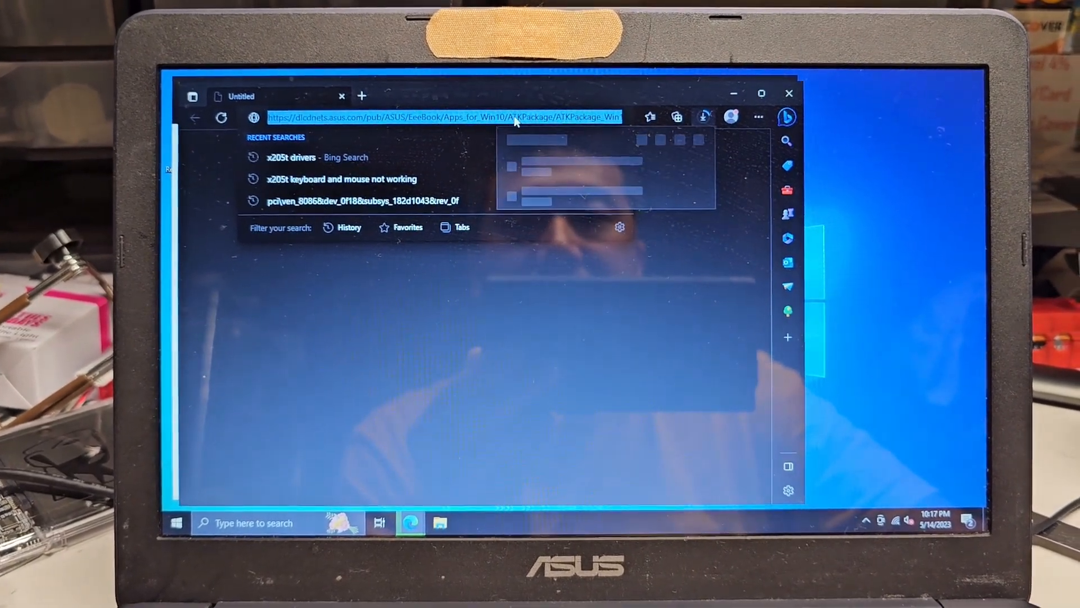
click(703, 117)
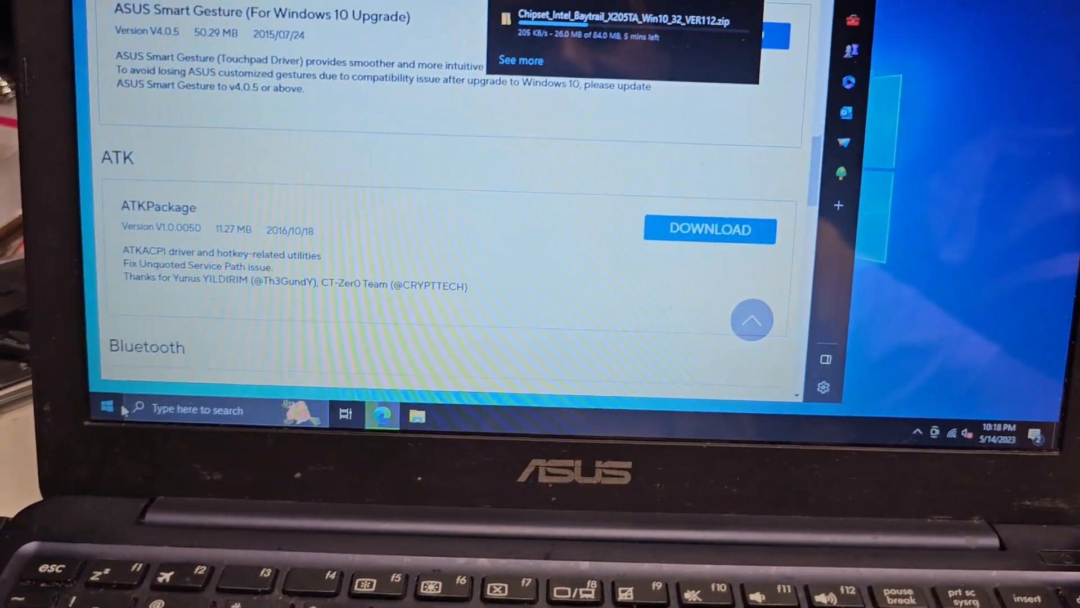
Fetch the ATKPackage zip via its DOWNLOAD link's context menu
right_click(107, 405)
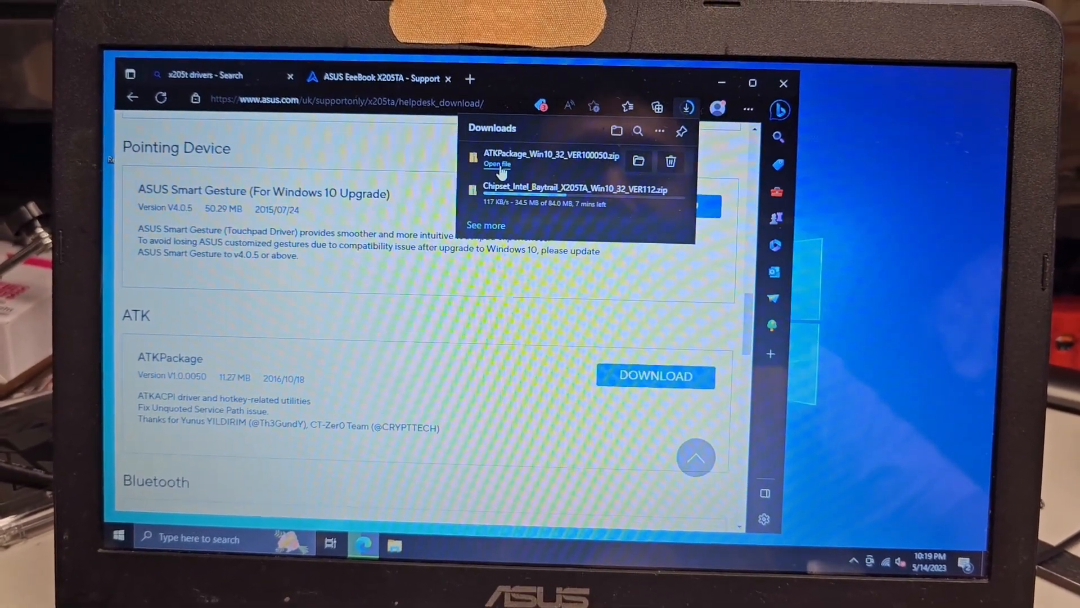
Extract ATKPackage_Win10_32_VER100050.zip into its own folder in Downloads
click(496, 164)
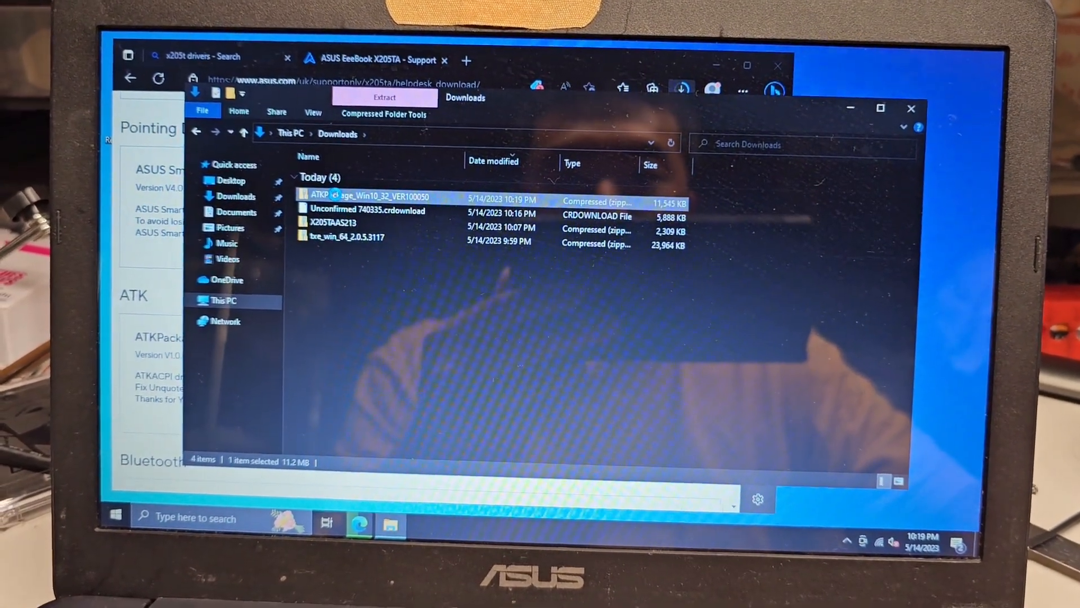
right_click(352, 200)
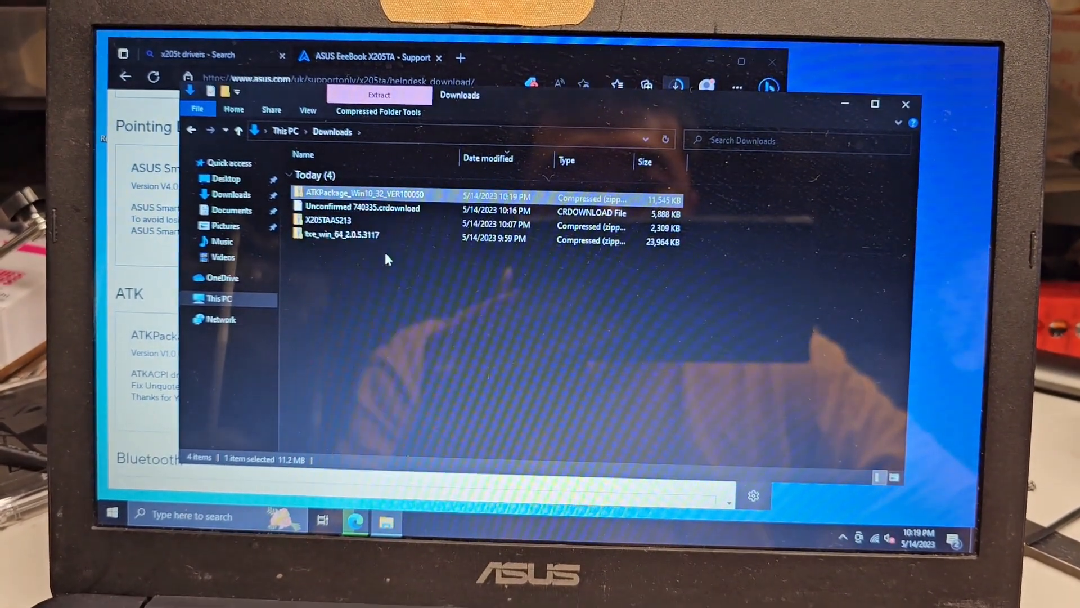
click(380, 94)
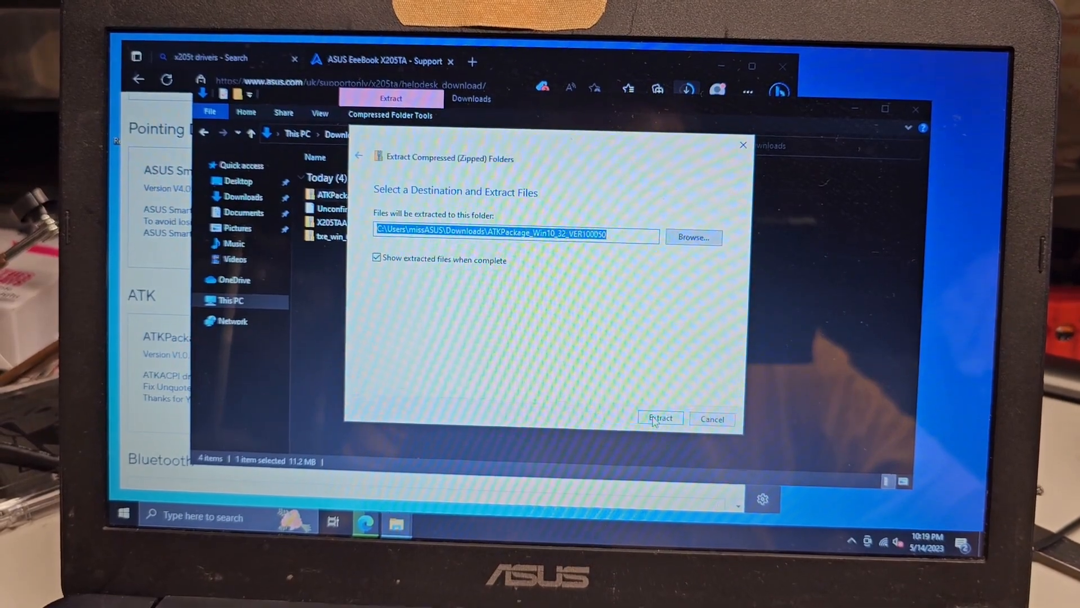
click(659, 419)
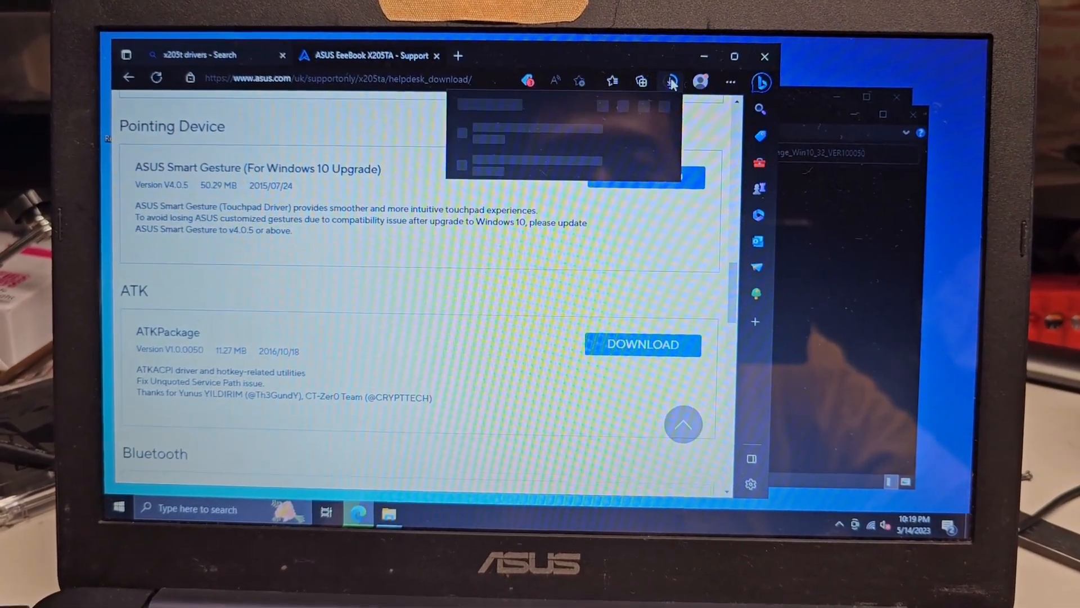
Open the finished ATKPackage zip from Edge's Downloads flyout
click(670, 81)
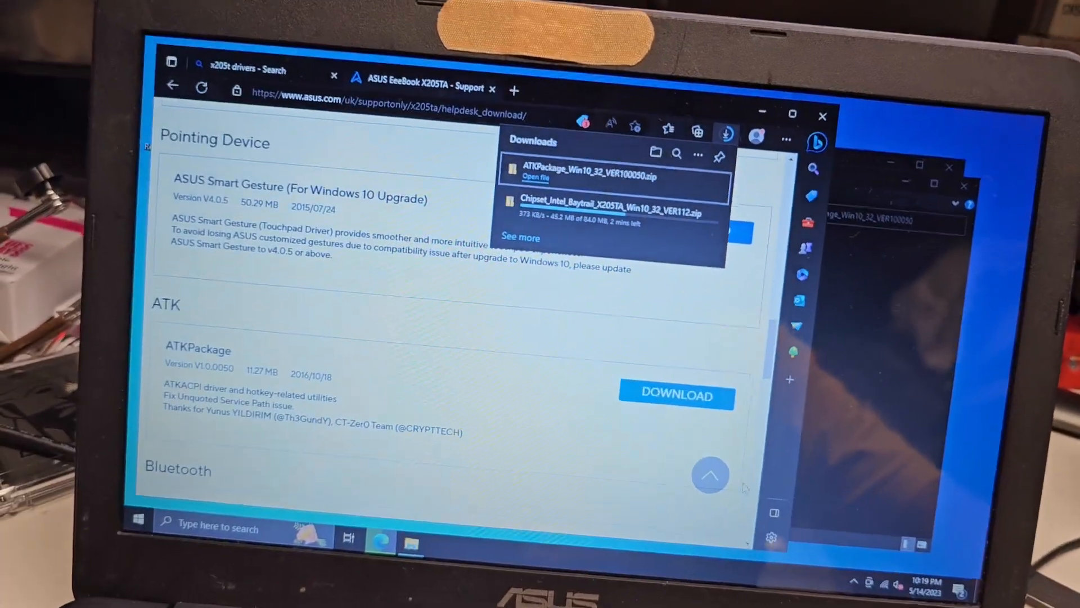
click(537, 178)
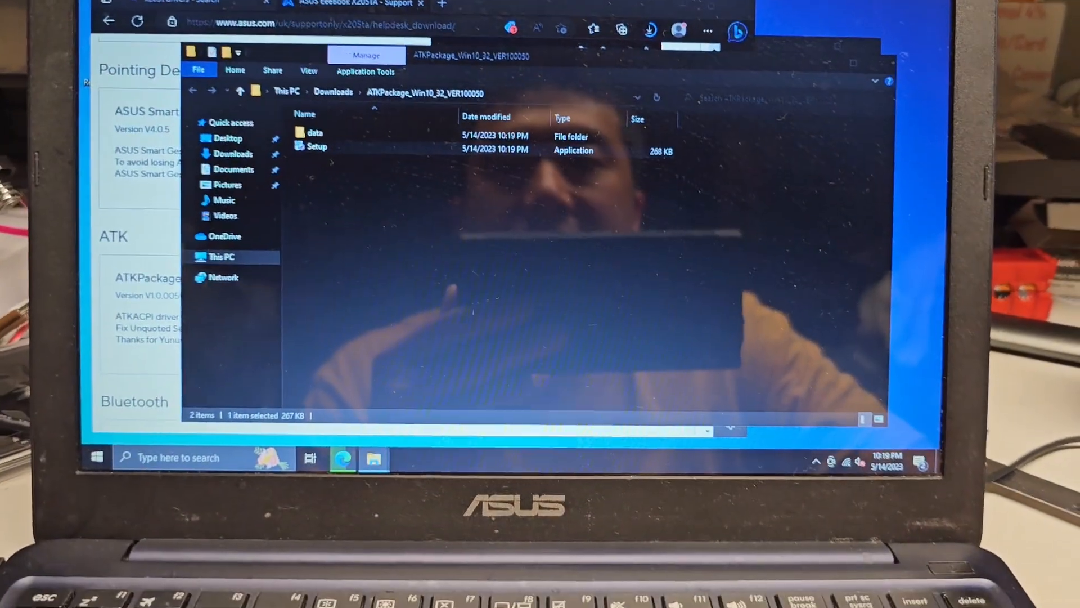
Run the ATK package Setup, allow it past SmartScreen and install to the default folder
double_click(316, 147)
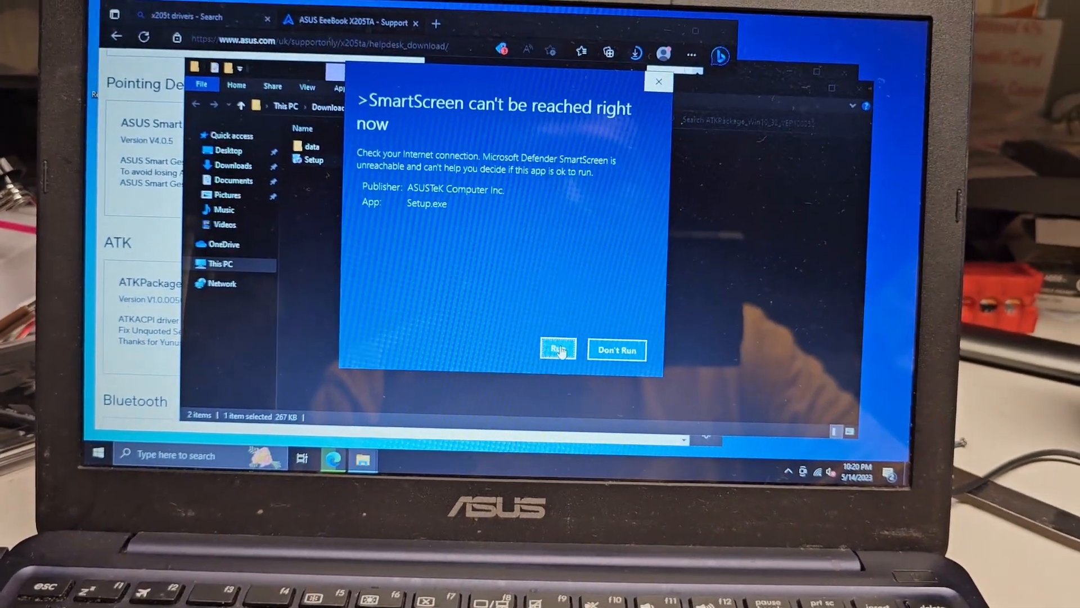
click(558, 350)
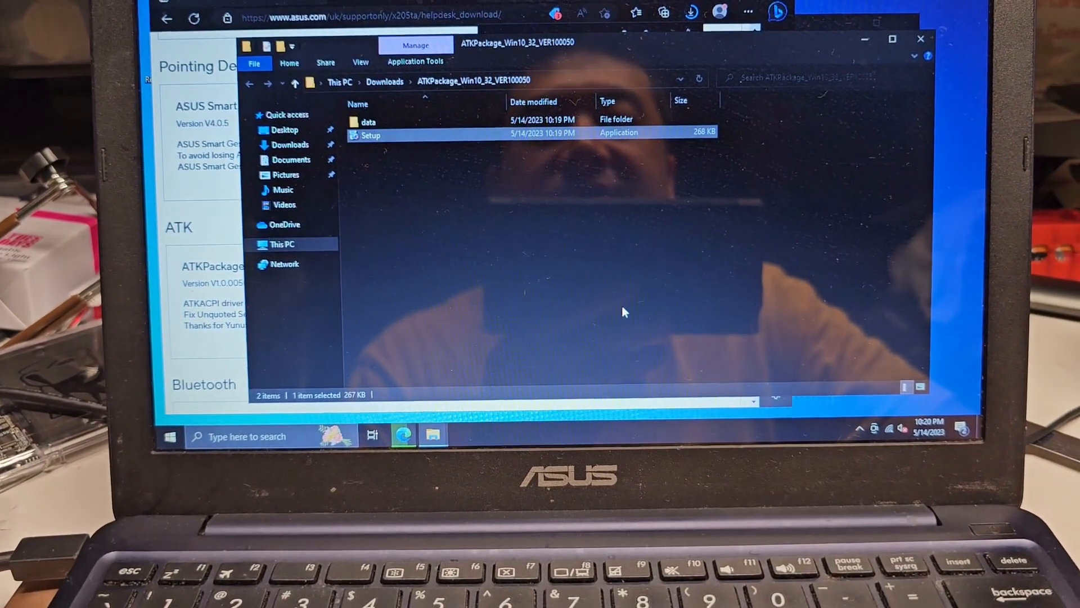
double_click(370, 135)
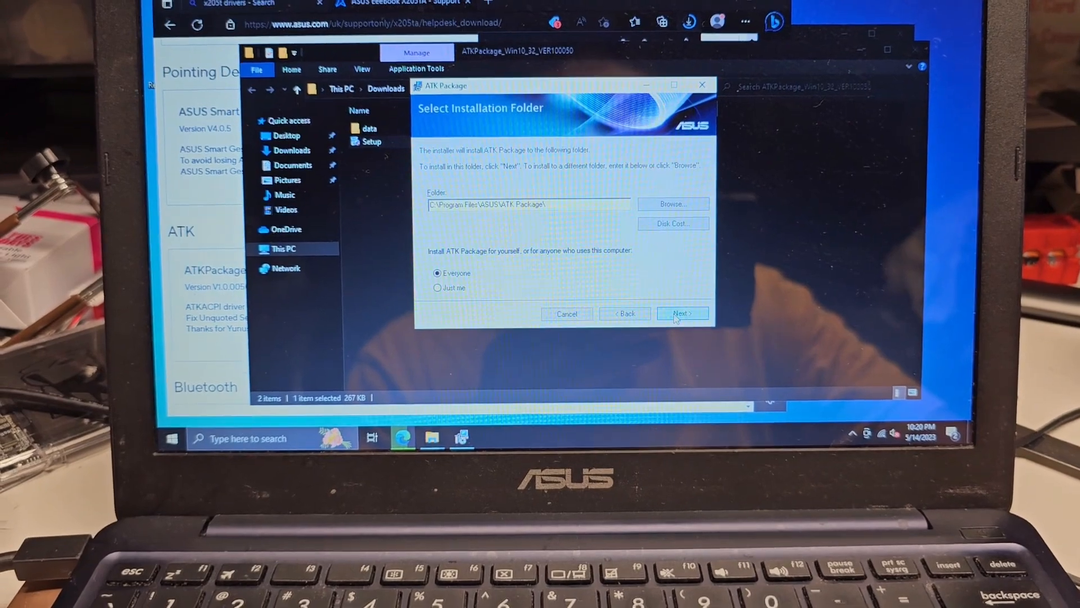
click(682, 313)
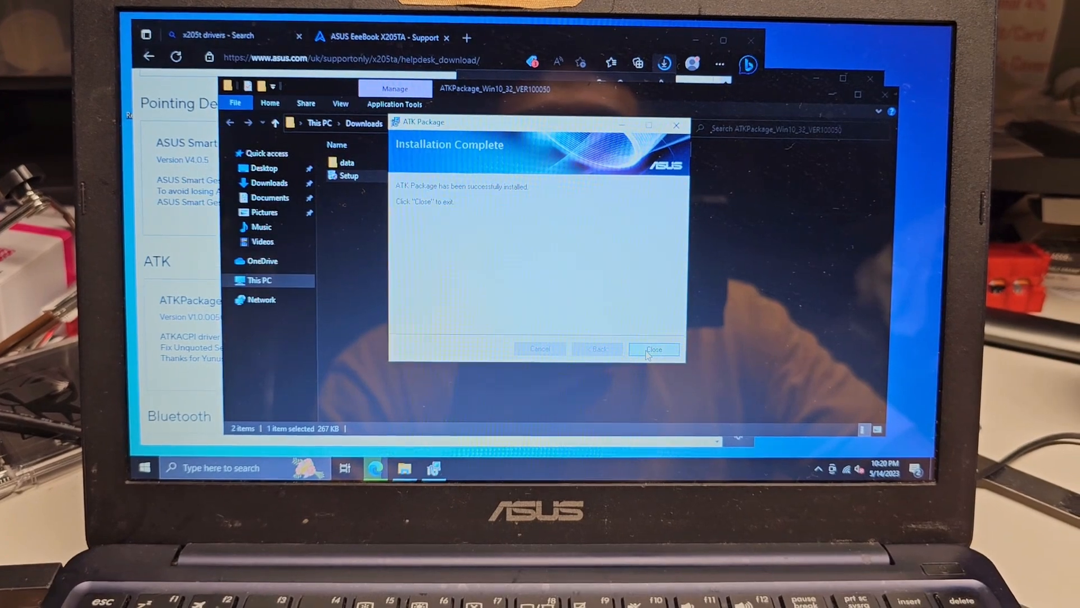
Finish the ATK installer, decline the restart and close the package folder
click(653, 349)
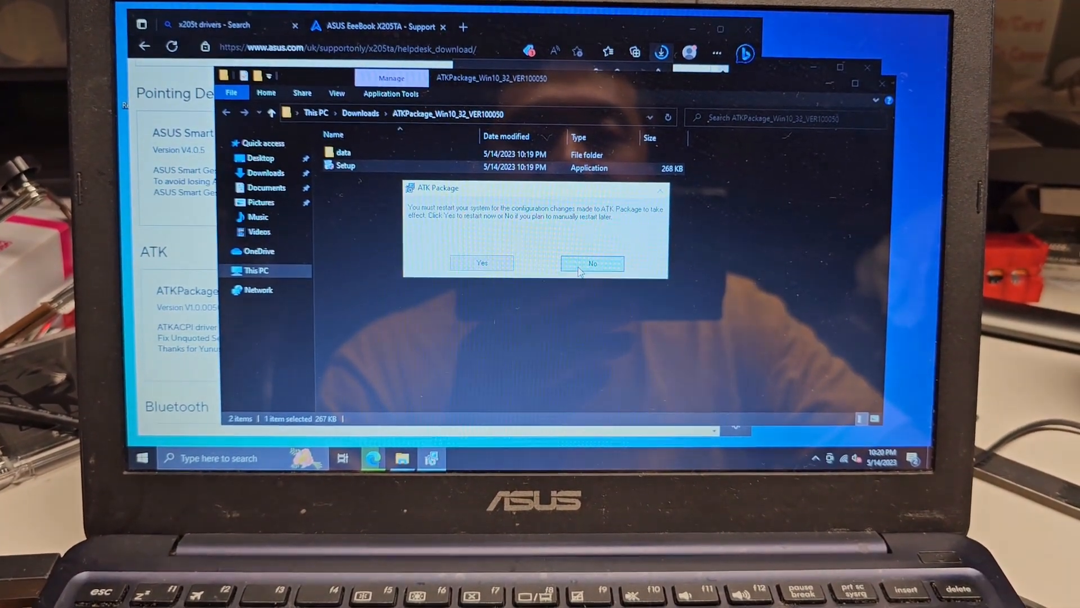
click(591, 263)
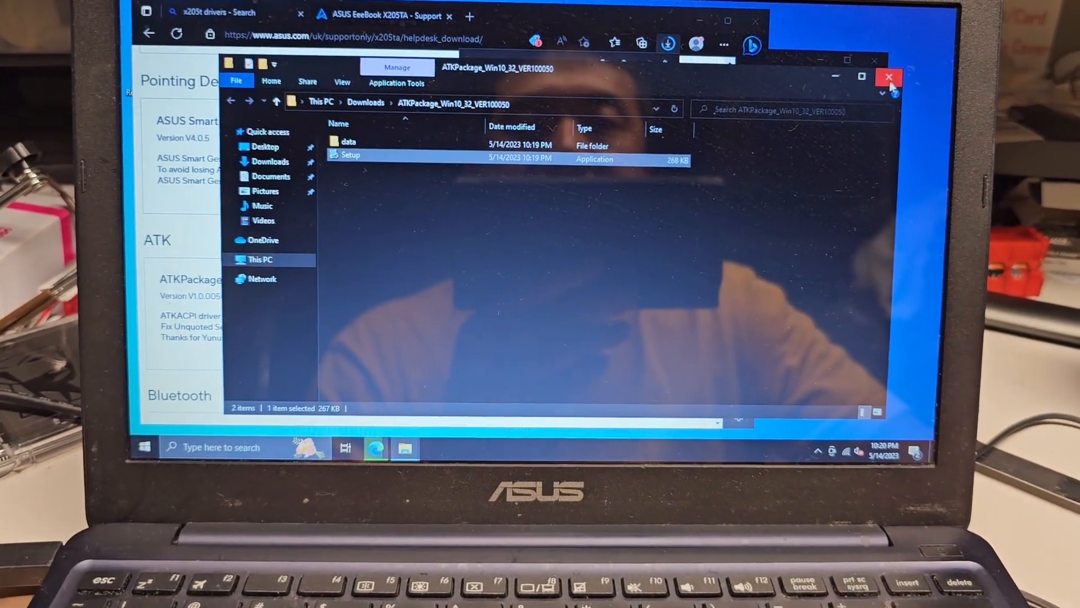
click(888, 77)
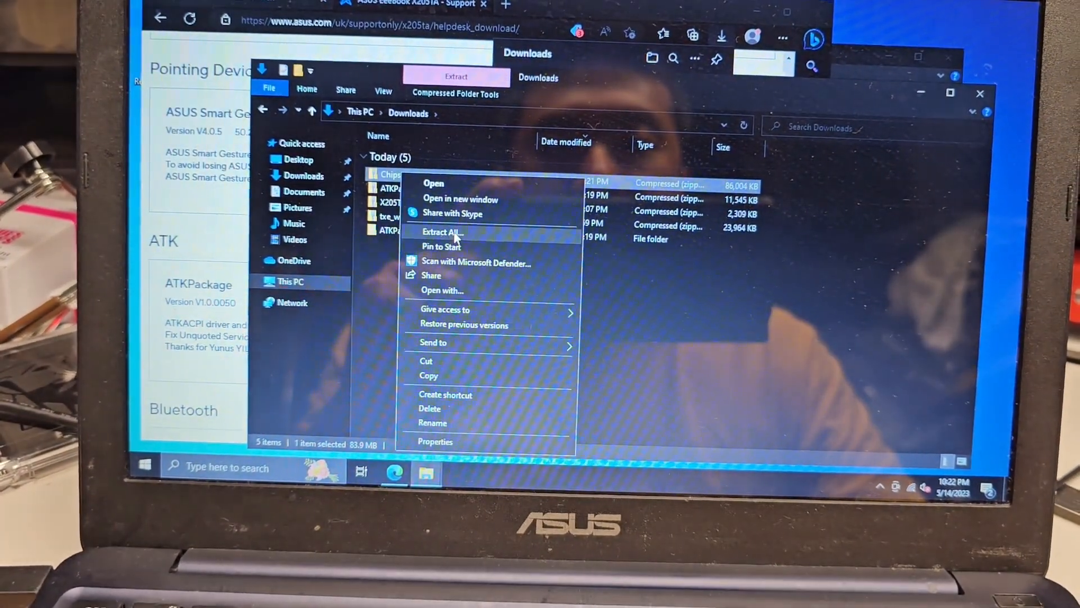
Extract the Chipset_Intel_Baytrail zip into the suggested Downloads folder
click(444, 232)
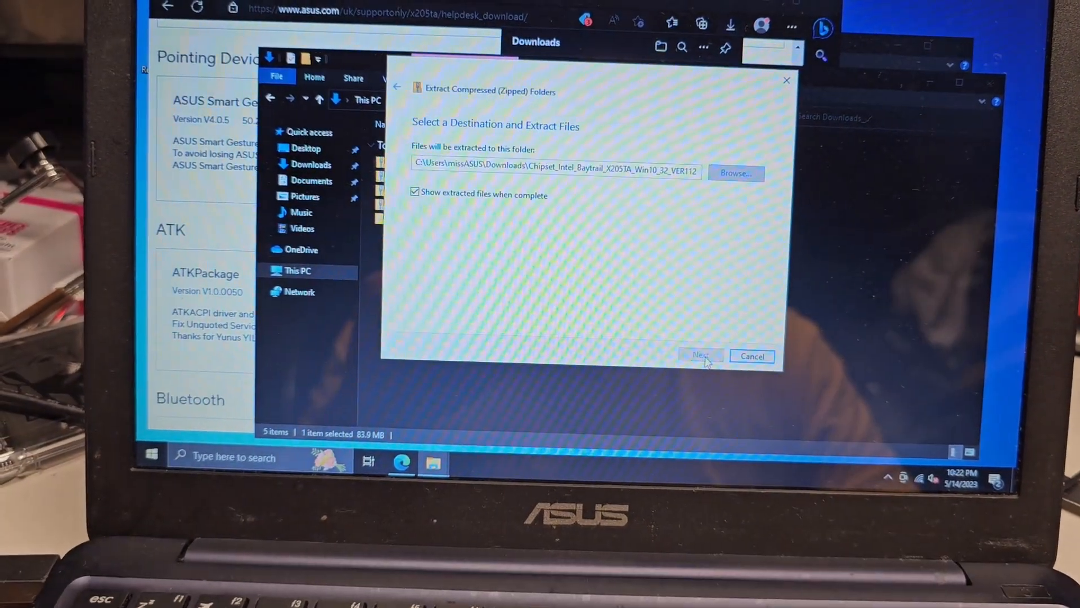
click(701, 356)
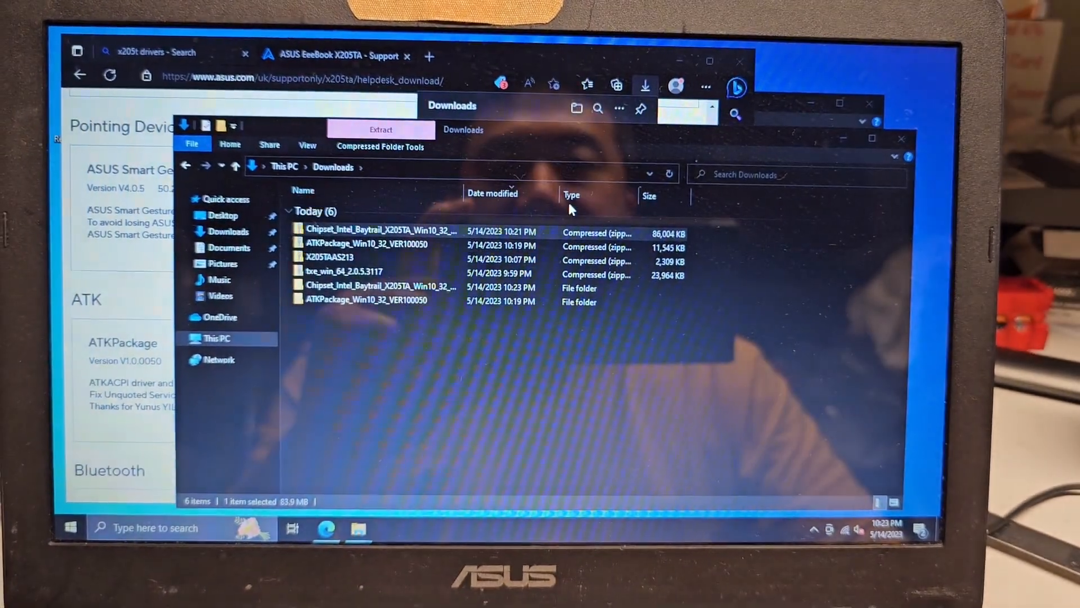
Launch the Intel chipset Setup from the extracted folder
double_click(381, 287)
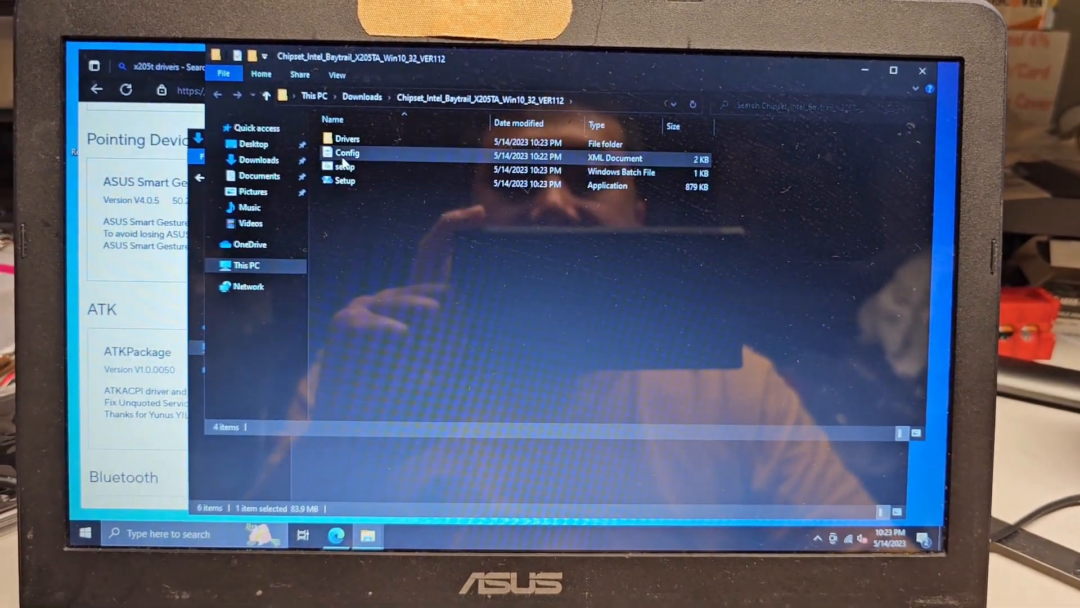
click(344, 181)
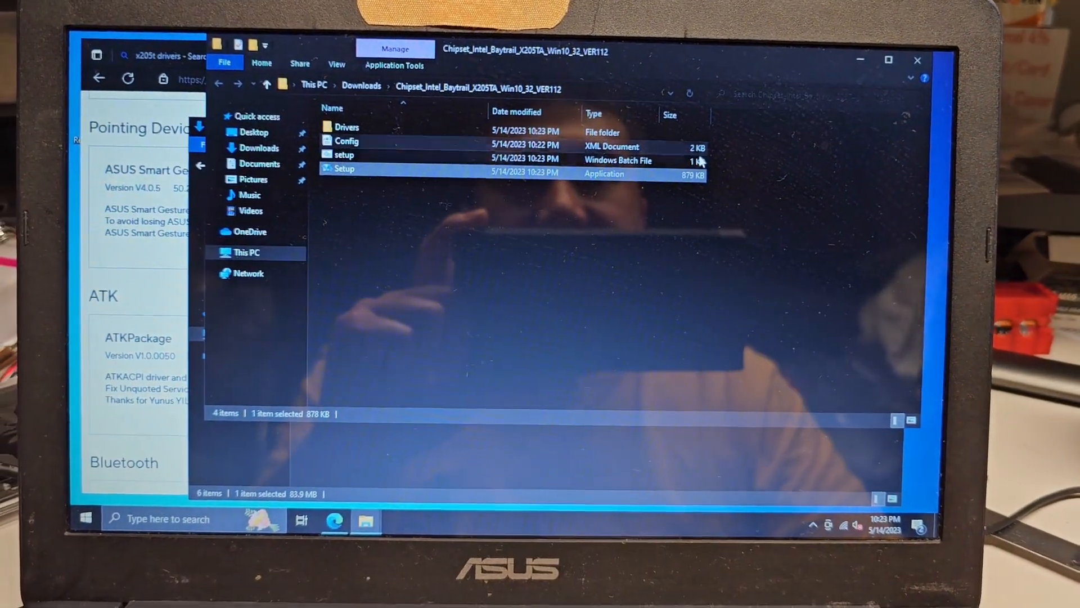
double_click(344, 168)
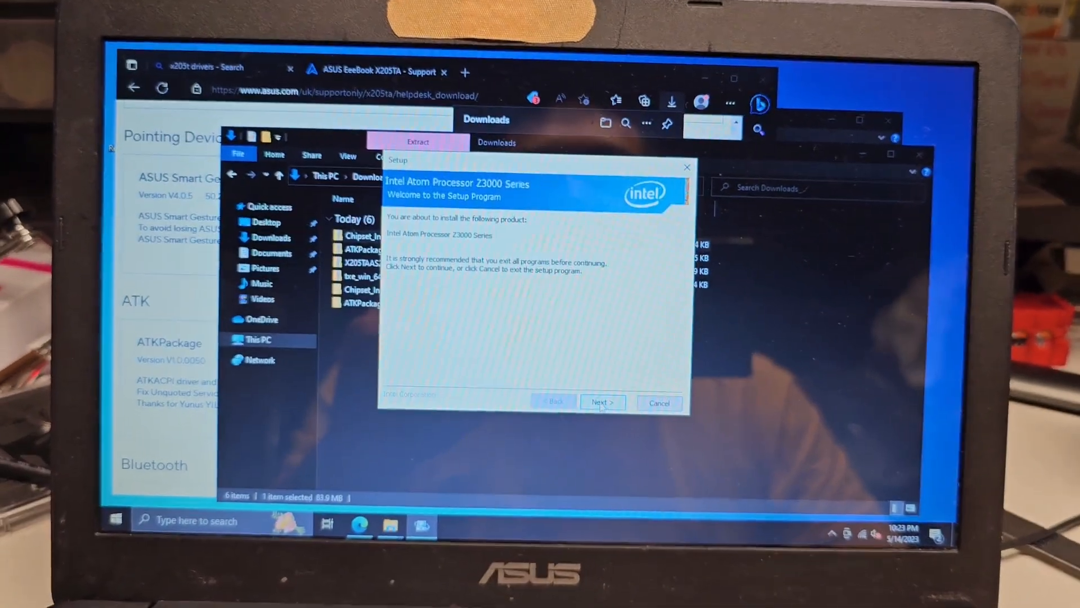
Accept the licence and begin installing the Atom Z3000 Series chipset drivers
click(601, 402)
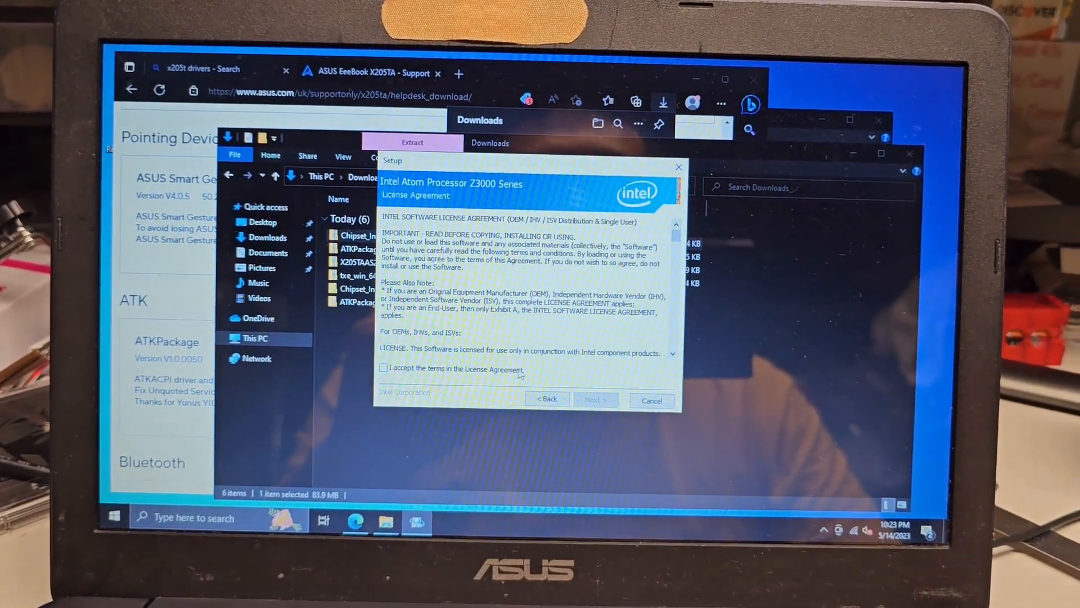
click(594, 401)
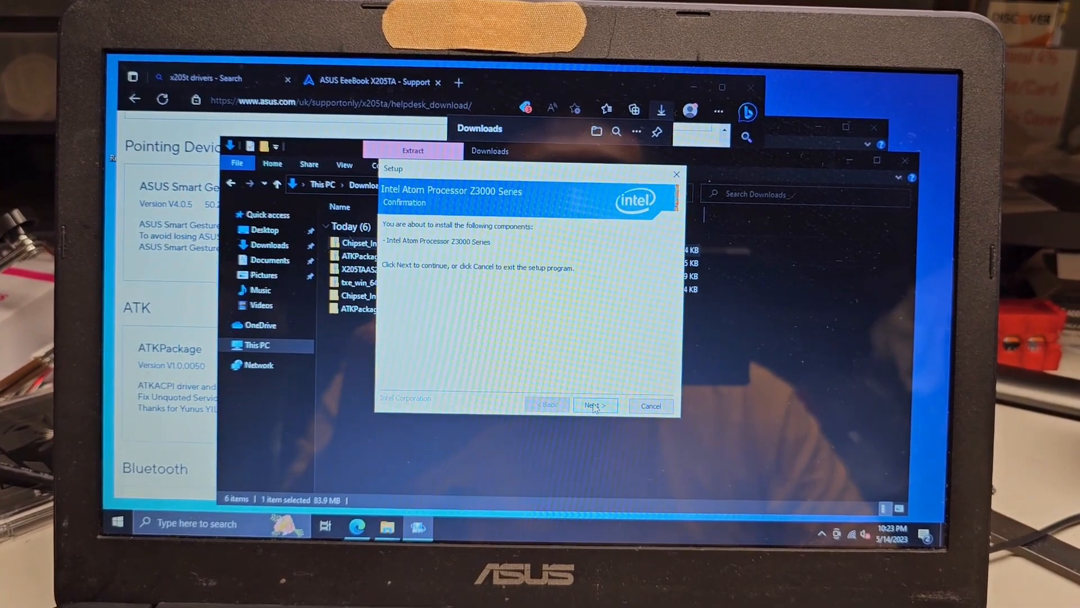
click(593, 405)
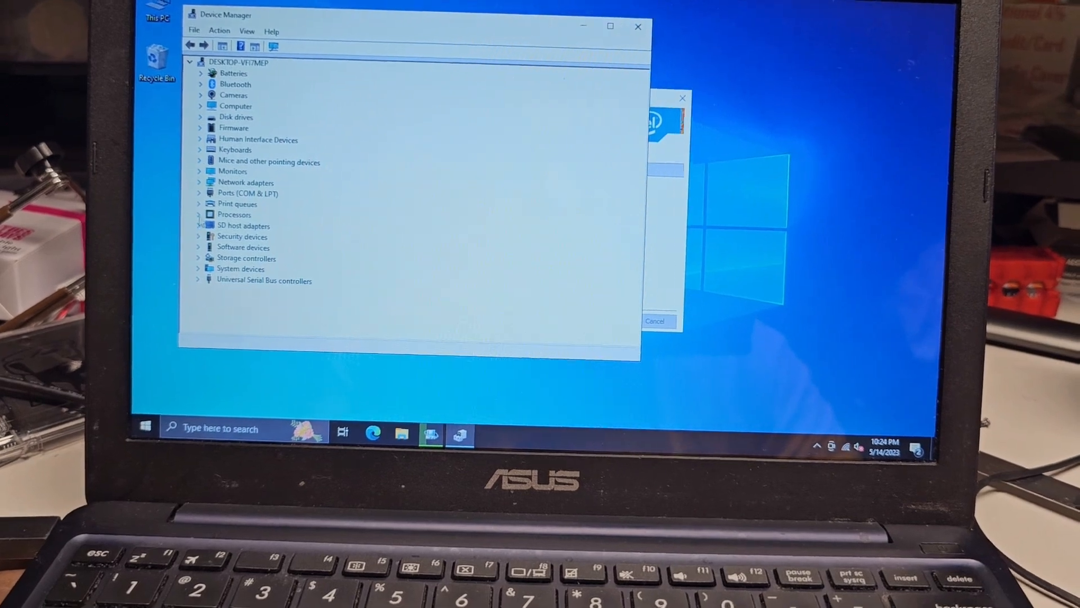
Expand Processors to show the four Intel Atom Z3735F CPU entries
click(201, 214)
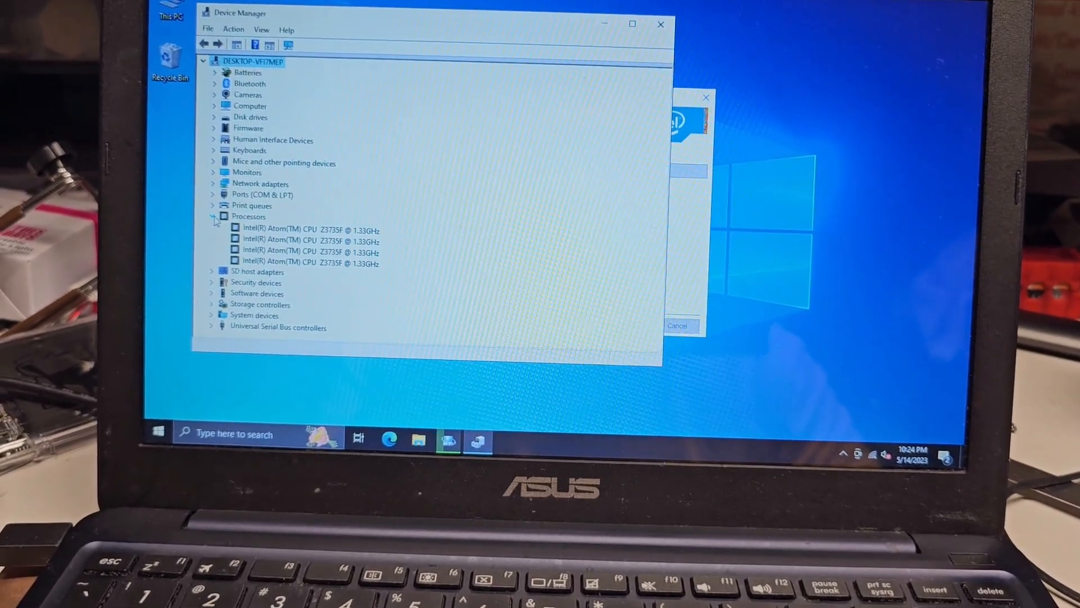
click(214, 217)
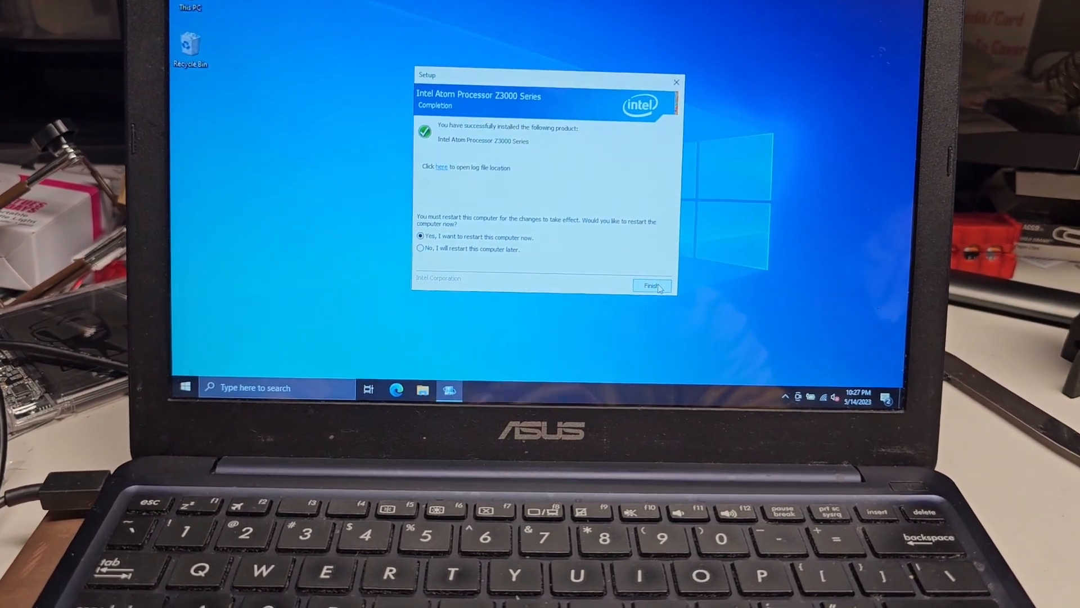
Finish the Z3000 Series chipset setup with 'restart this computer now' selected
click(649, 284)
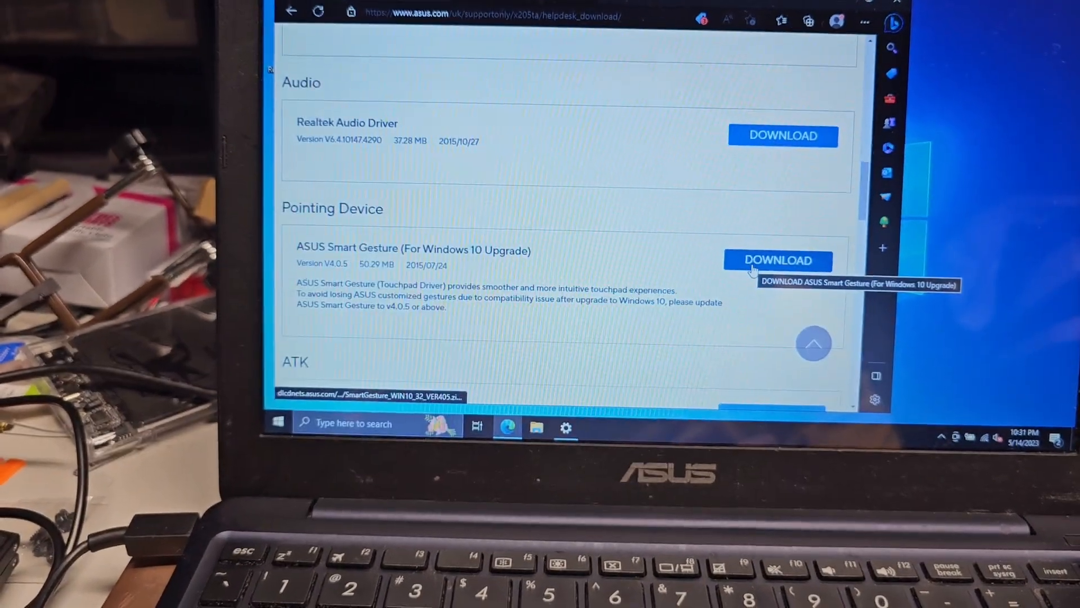
Download the ASUS Smart Gesture (For Windows 10 Upgrade) touchpad driver
click(778, 260)
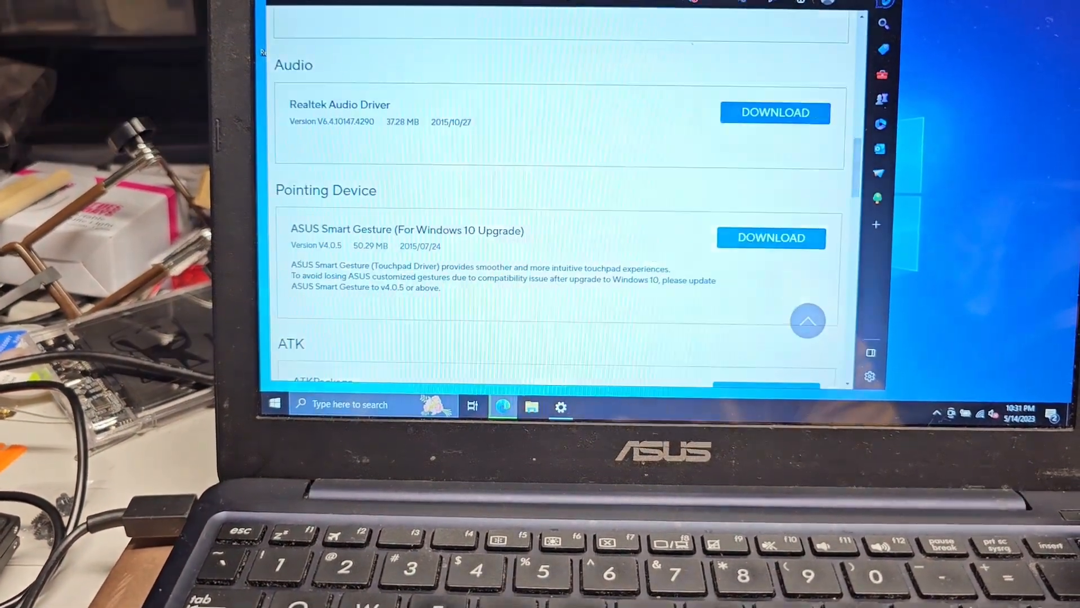
click(775, 112)
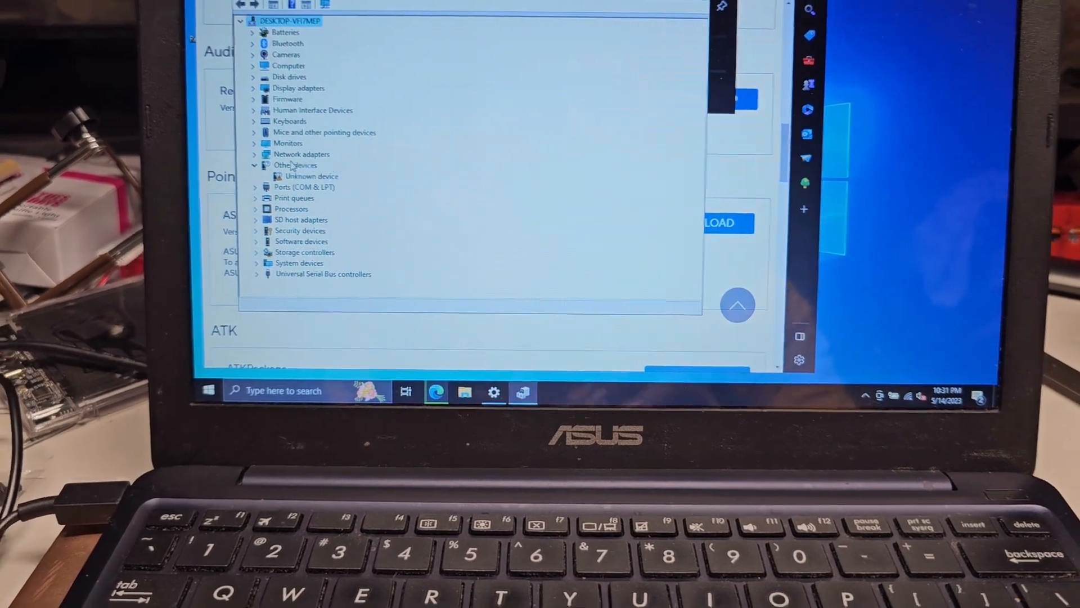
Read the unknown device's Hardware Ids and search ACPI\VEN_10EC&DEV_5648&SUBSYS_104318CD in a new tab
right_click(309, 176)
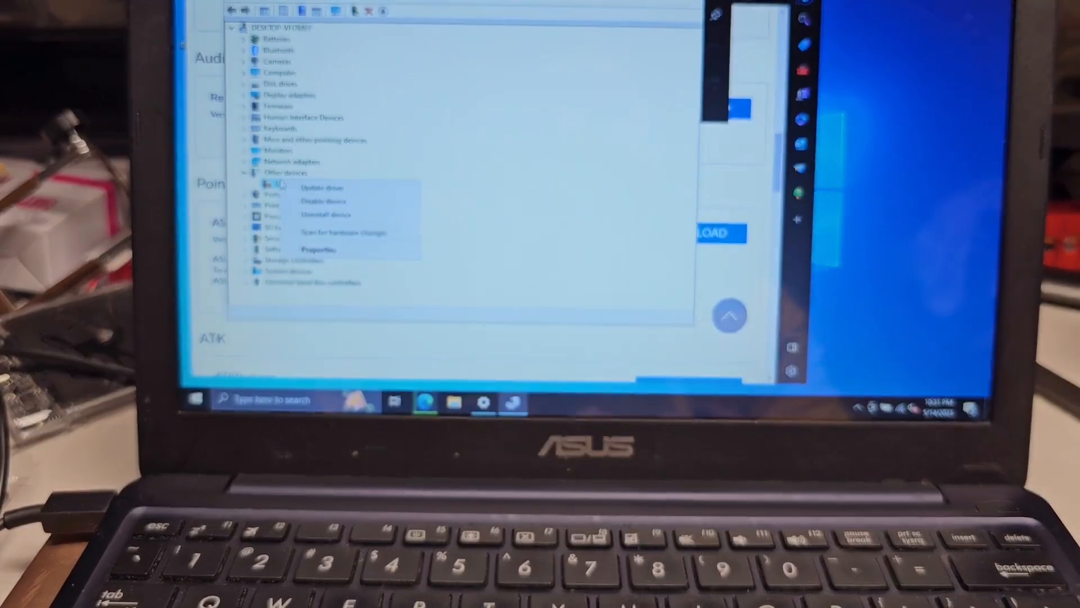
click(318, 250)
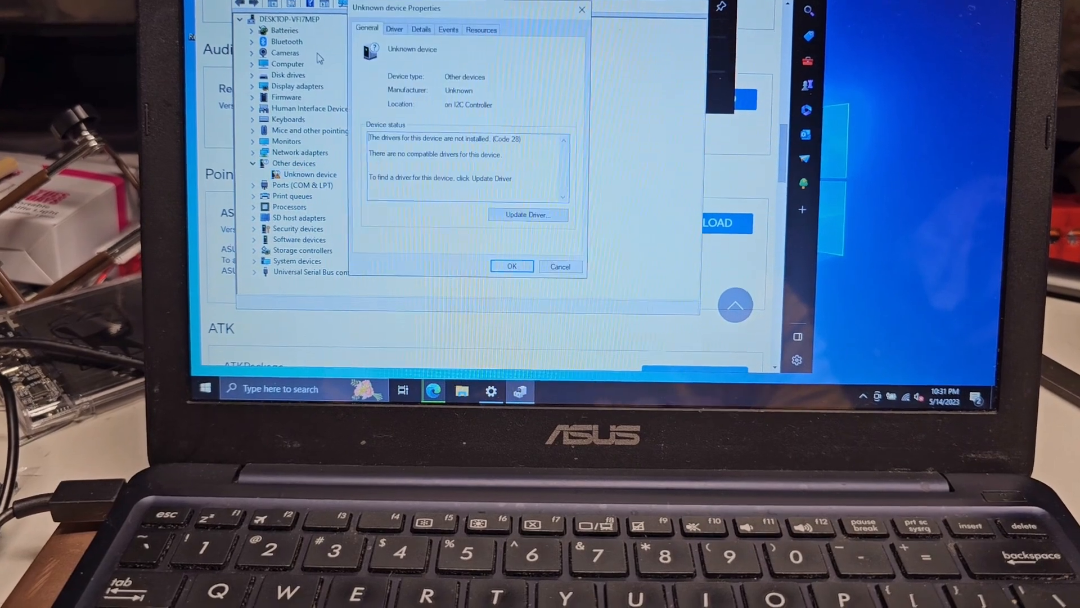
click(419, 29)
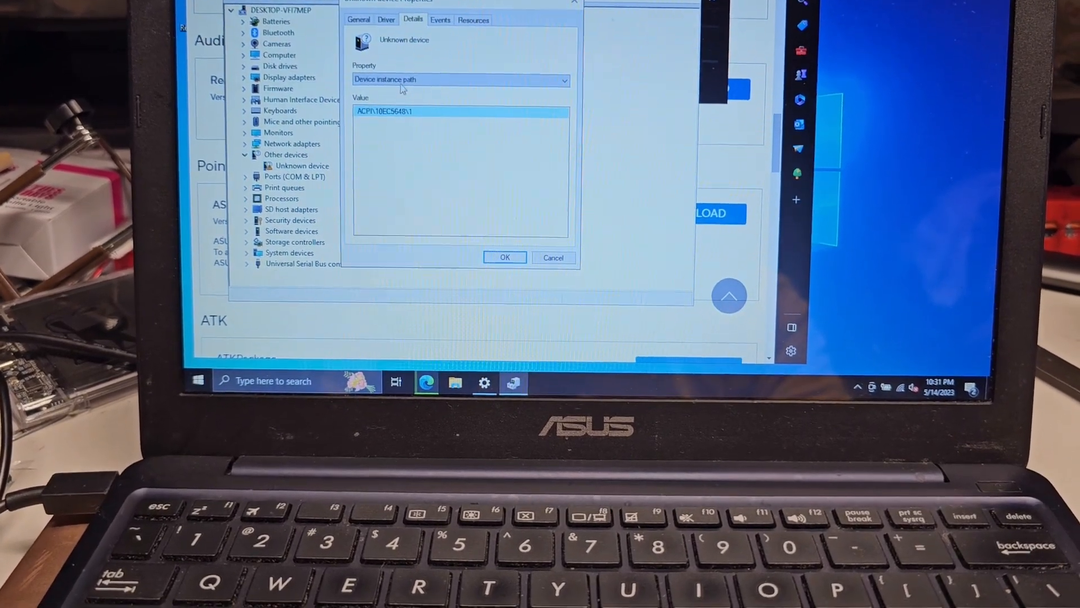
click(563, 79)
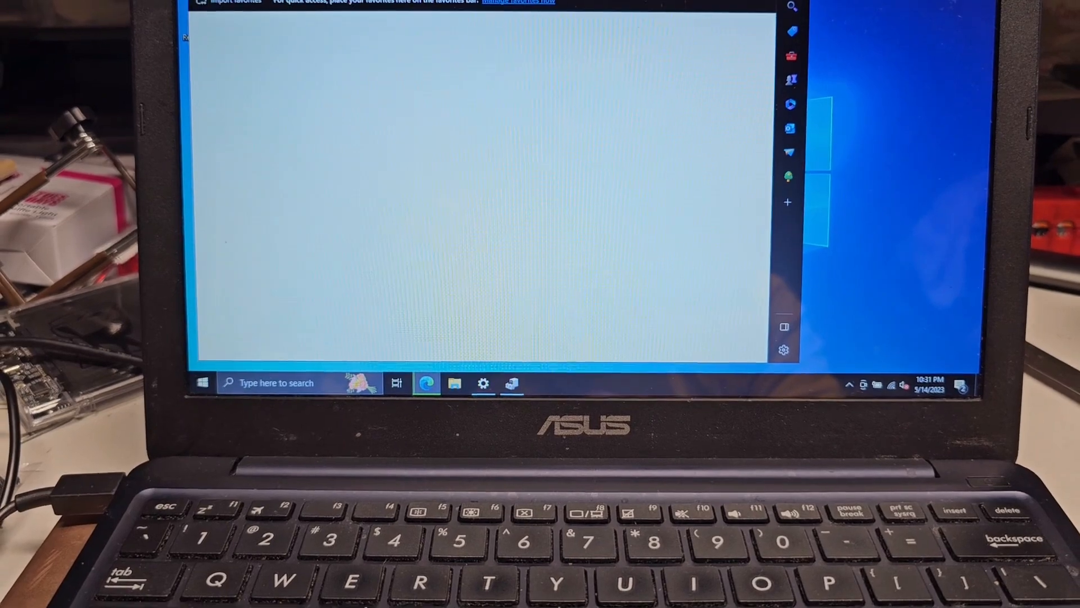
text(ACPI\VEN_10EC&DEV_5648&SUBSYS_104318CD)
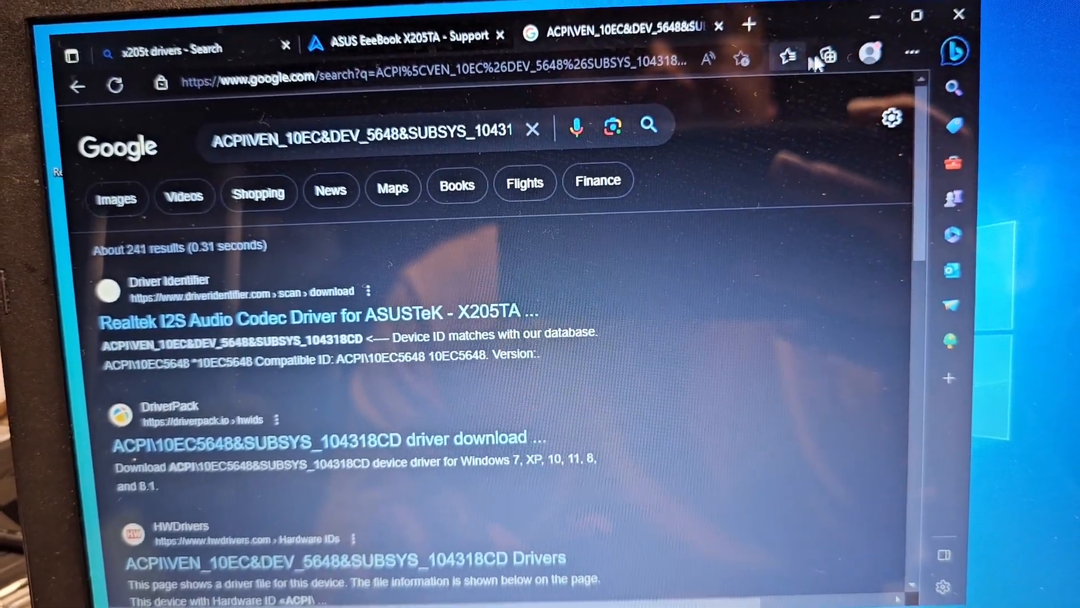
Show the downloads folder and extract the Realtek audio zip into its own folder
click(912, 52)
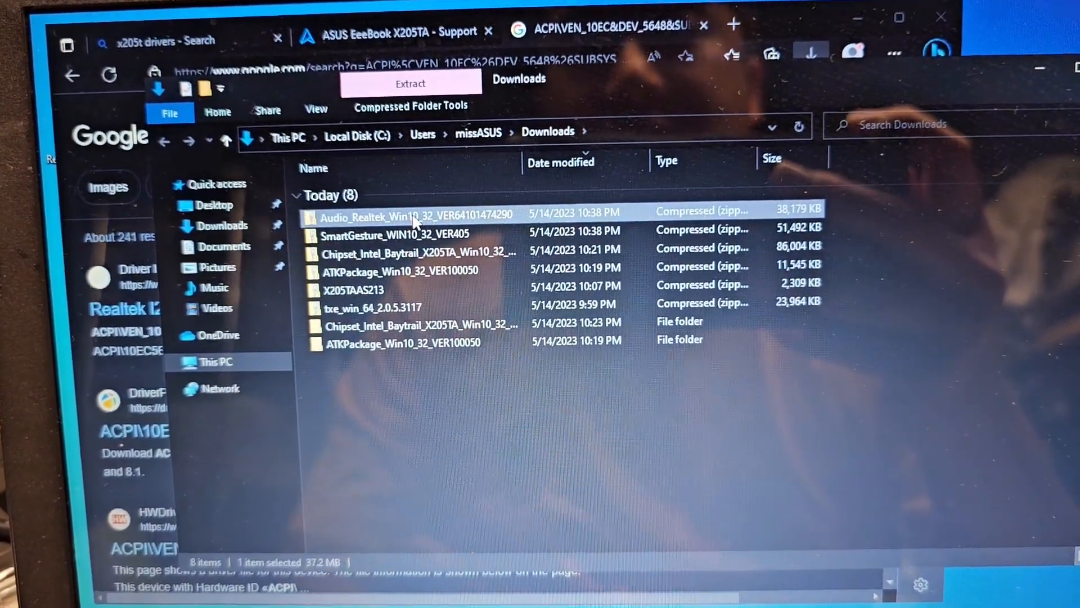
right_click(407, 215)
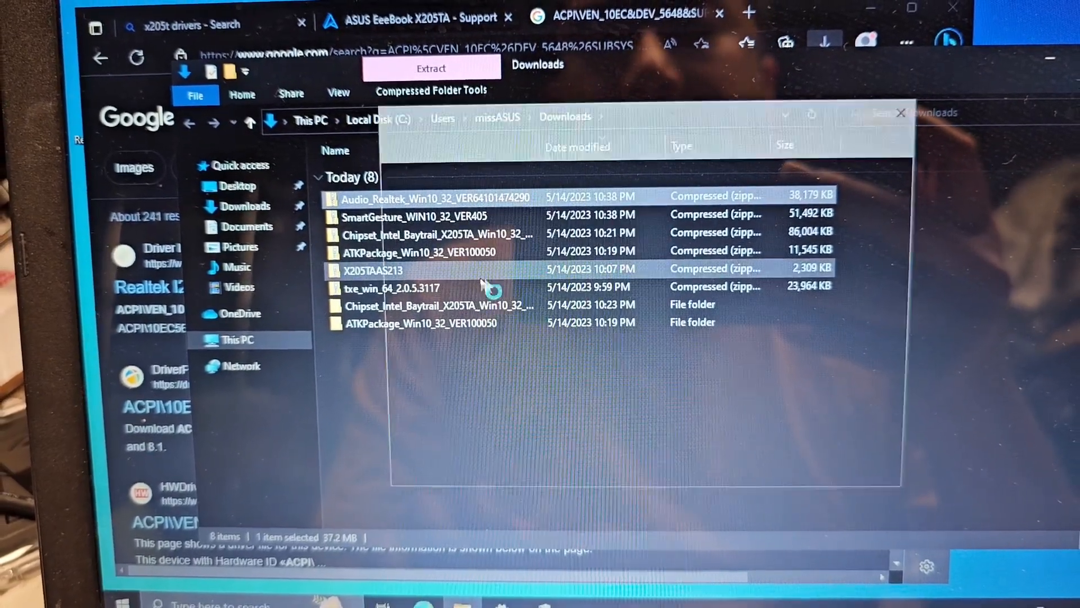
click(431, 68)
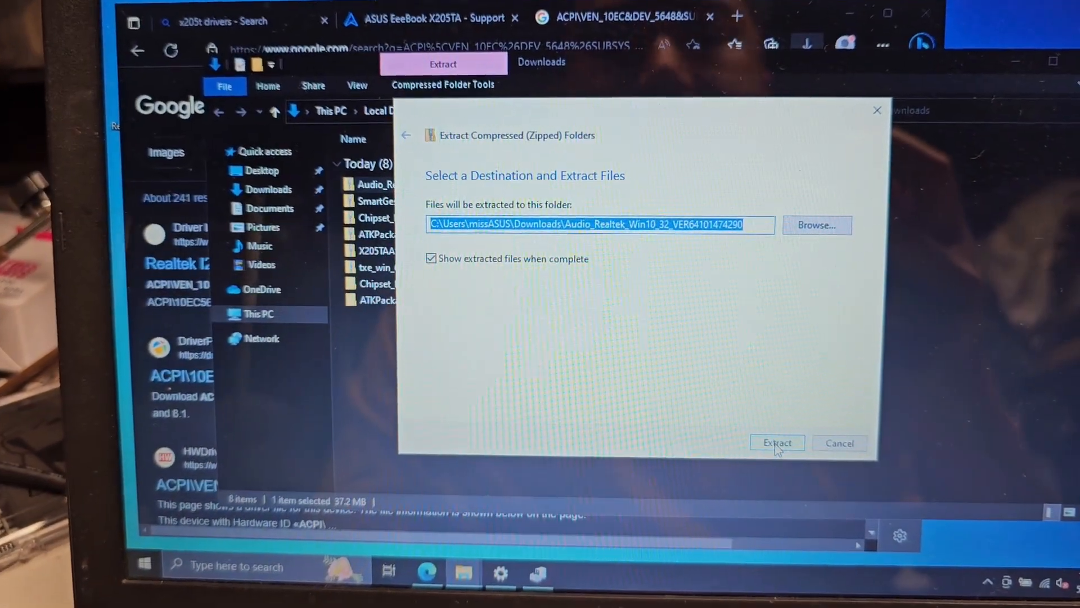
click(776, 443)
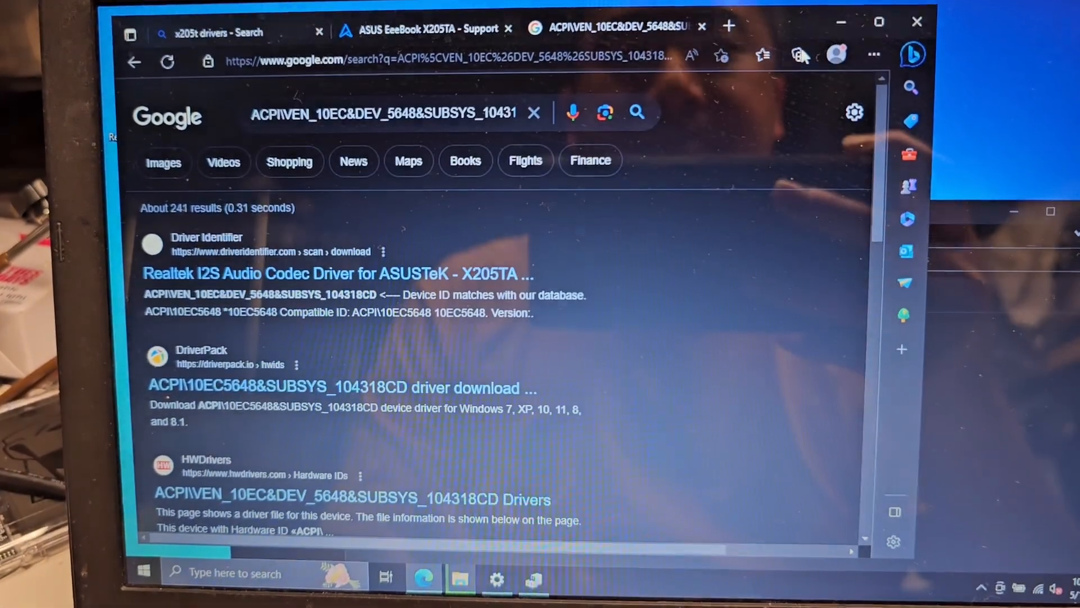
click(799, 55)
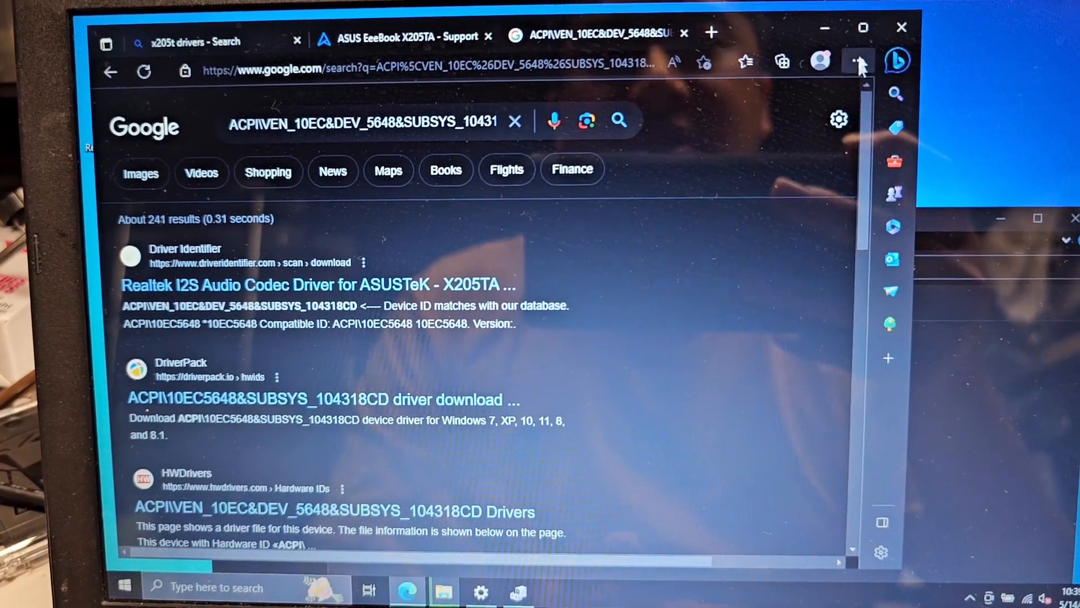
click(858, 56)
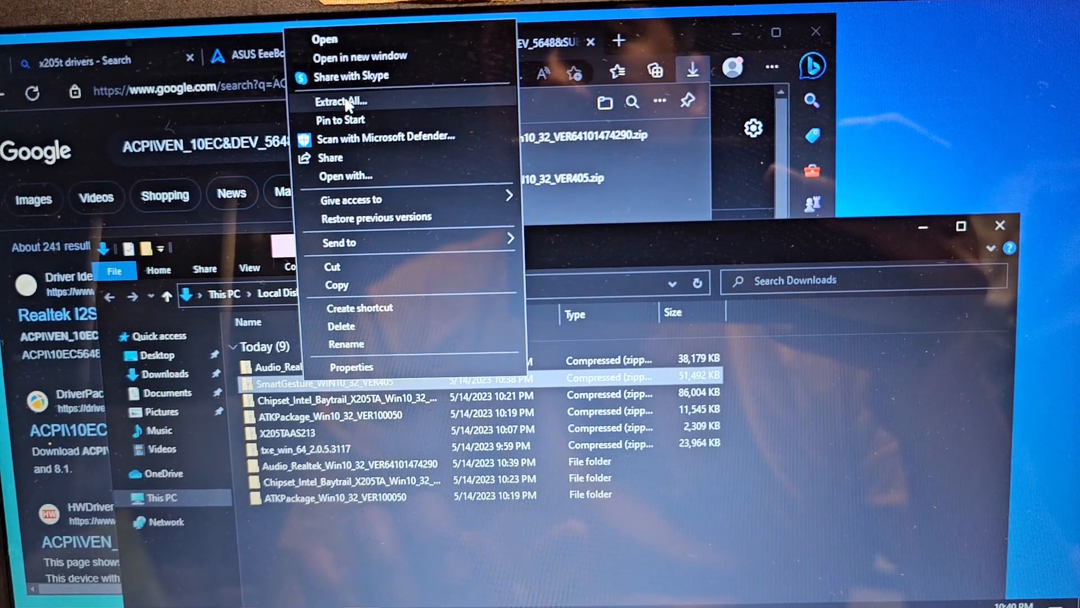
Extract the SmartGesture zip to the suggested folder and run its setup program
click(339, 101)
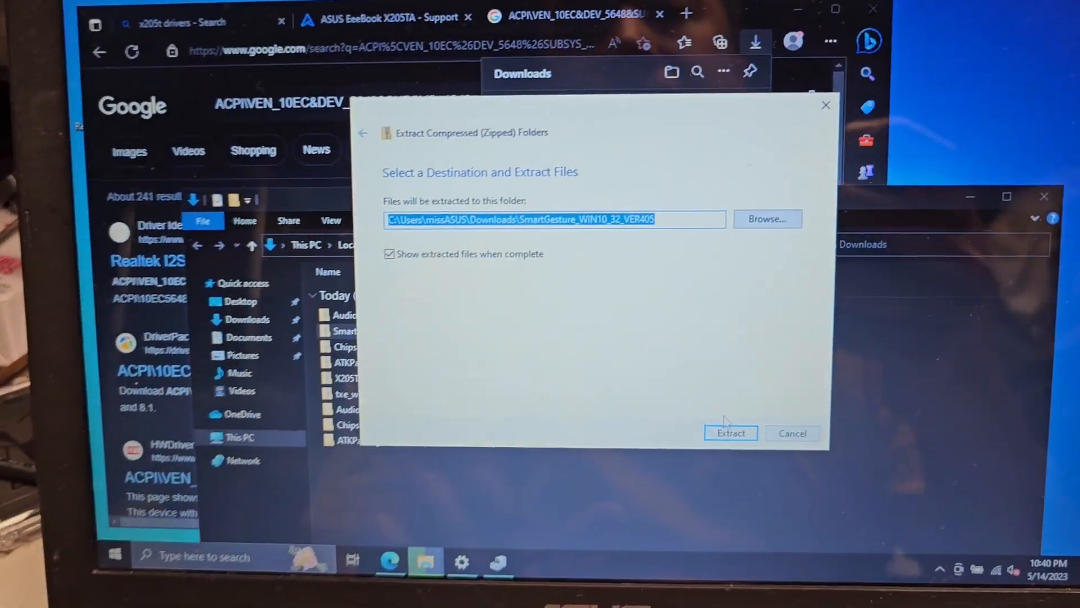
click(730, 432)
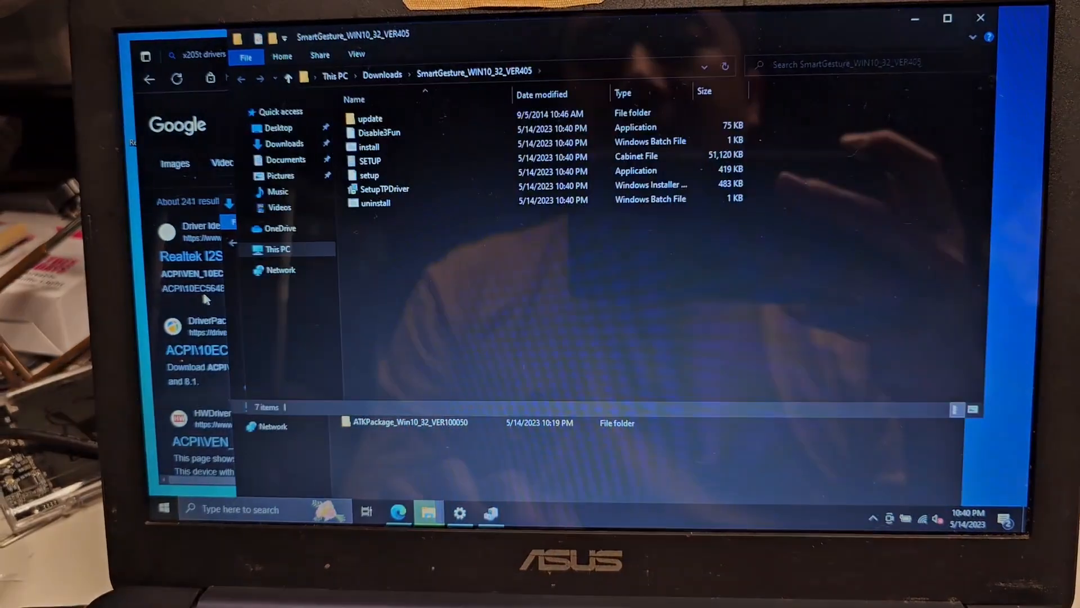
click(379, 195)
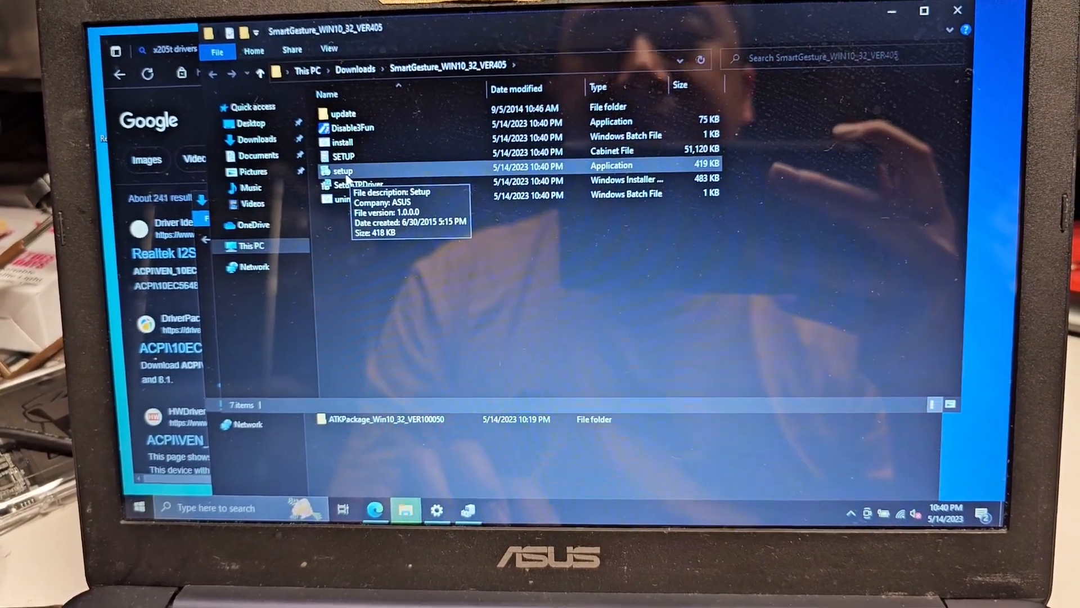
click(342, 170)
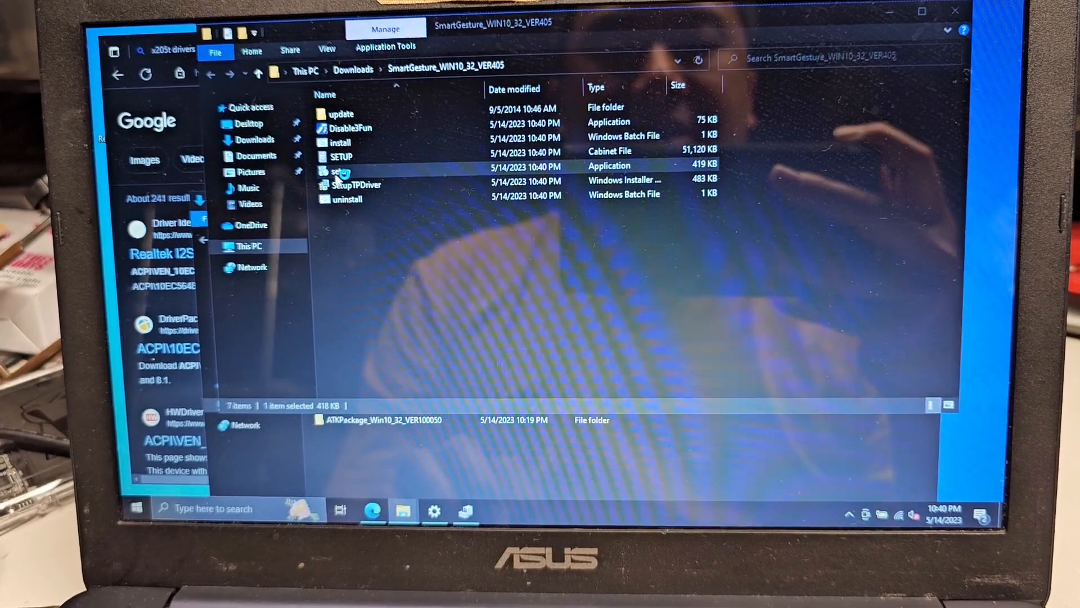
double_click(337, 170)
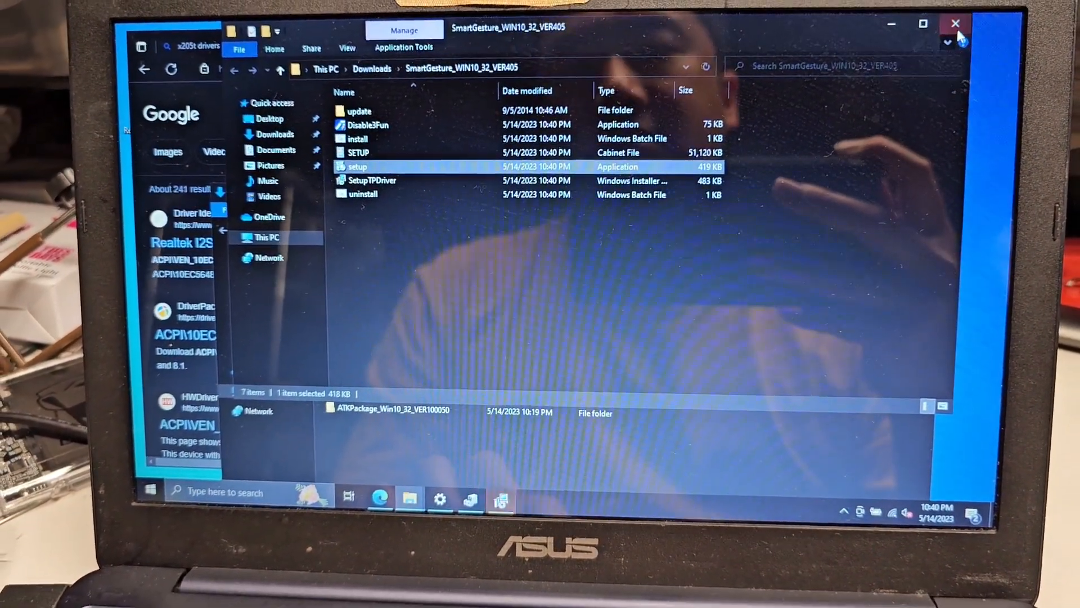
Install ASUS Smart Gesture through the wizard and answer No to the restart prompt
double_click(357, 167)
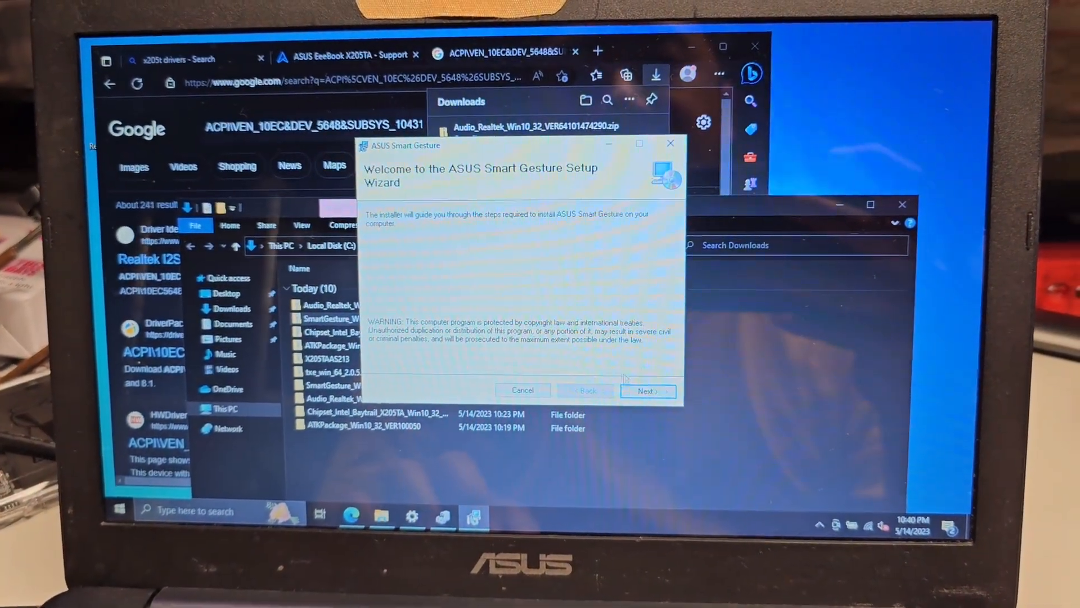
click(645, 391)
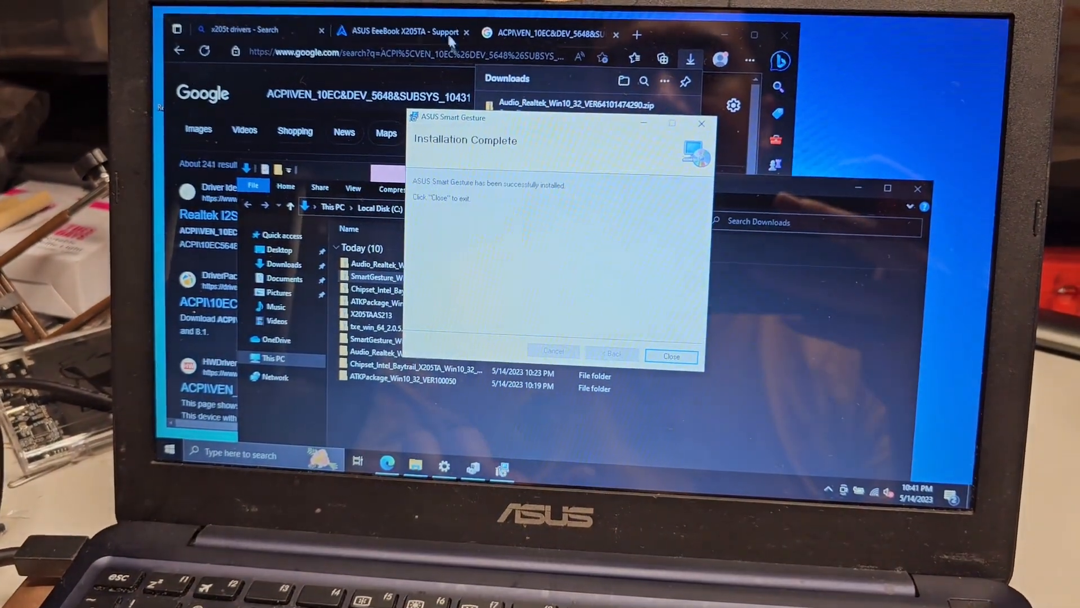
click(670, 357)
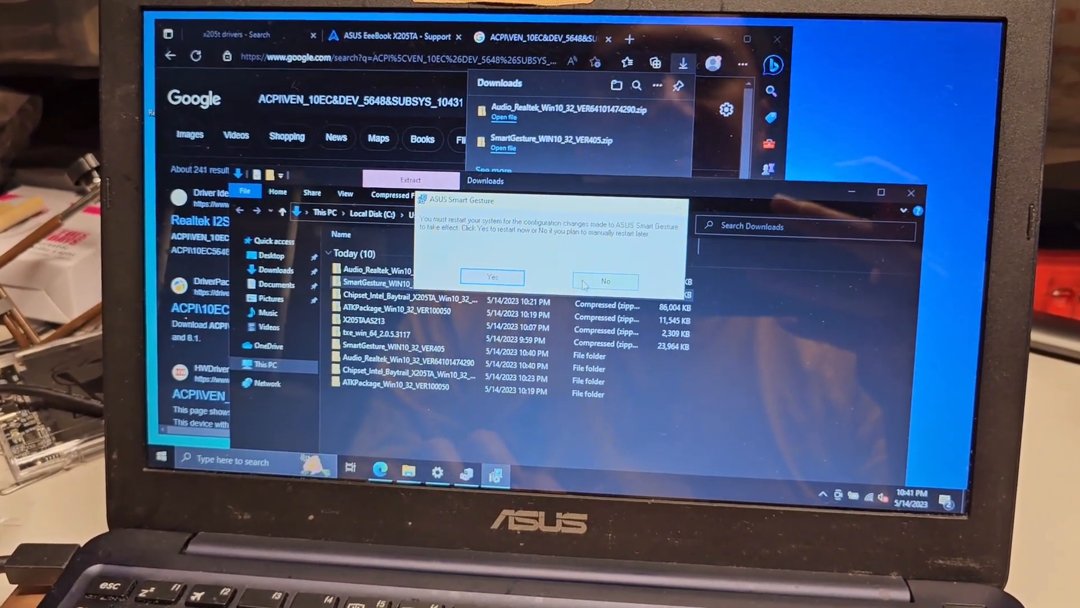
click(605, 281)
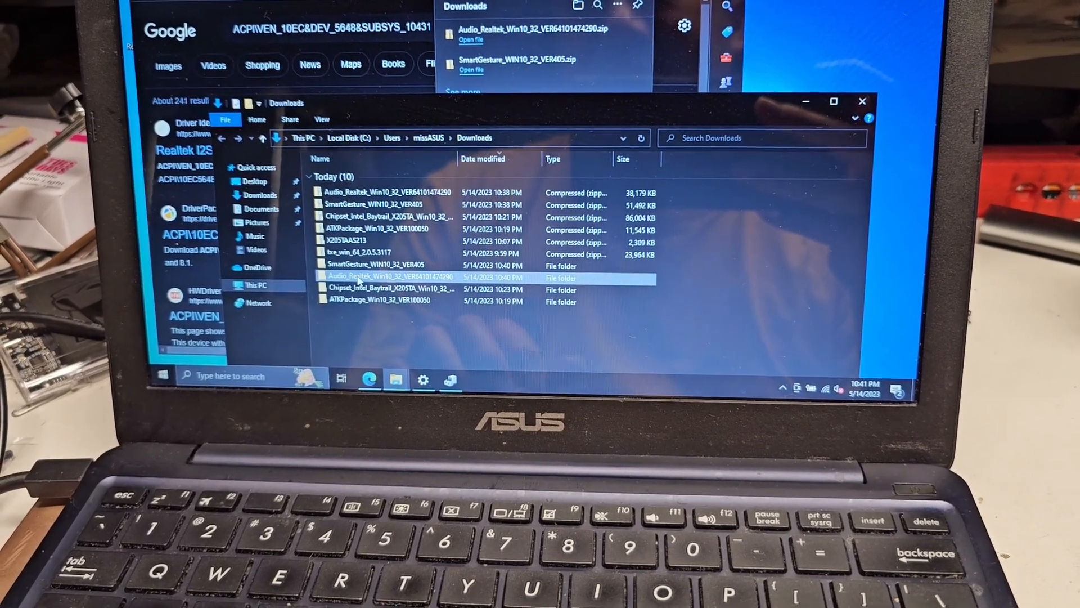
Open the extracted Audio_Realtek folder and launch its setup program
double_click(388, 277)
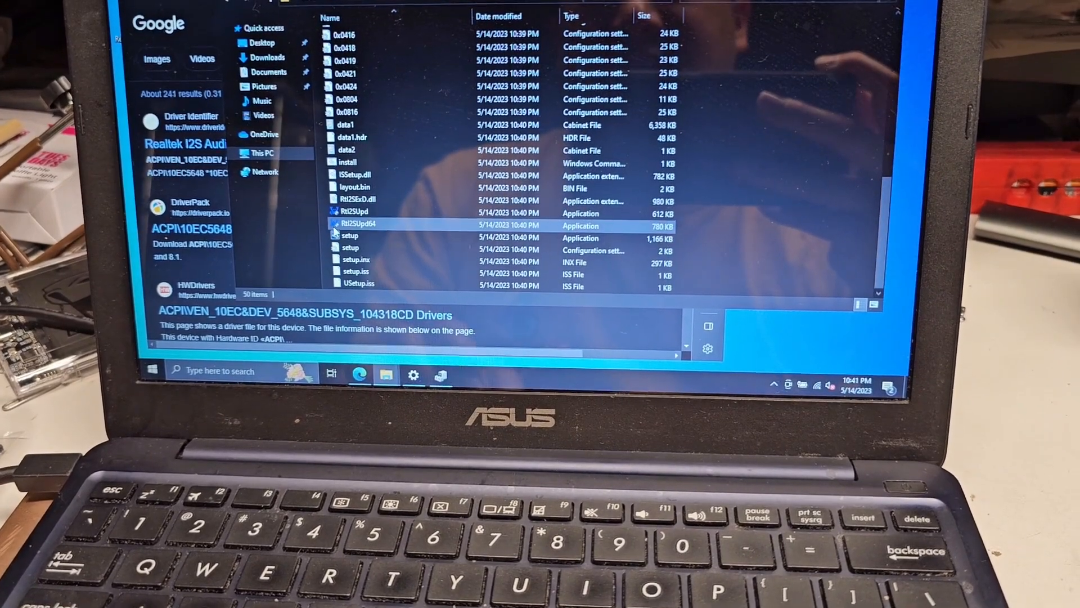
click(349, 235)
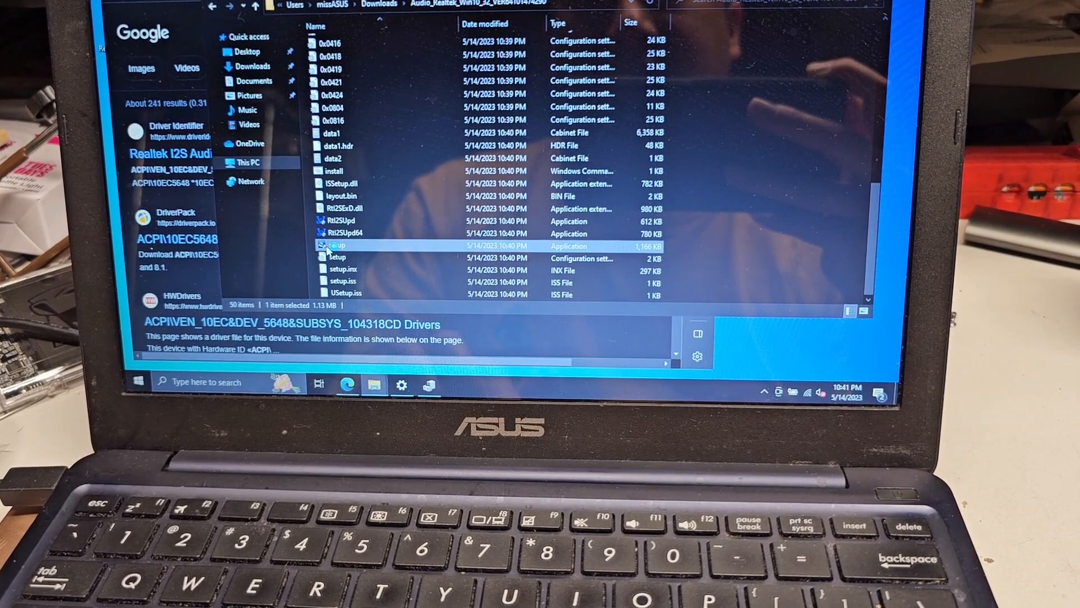
double_click(337, 246)
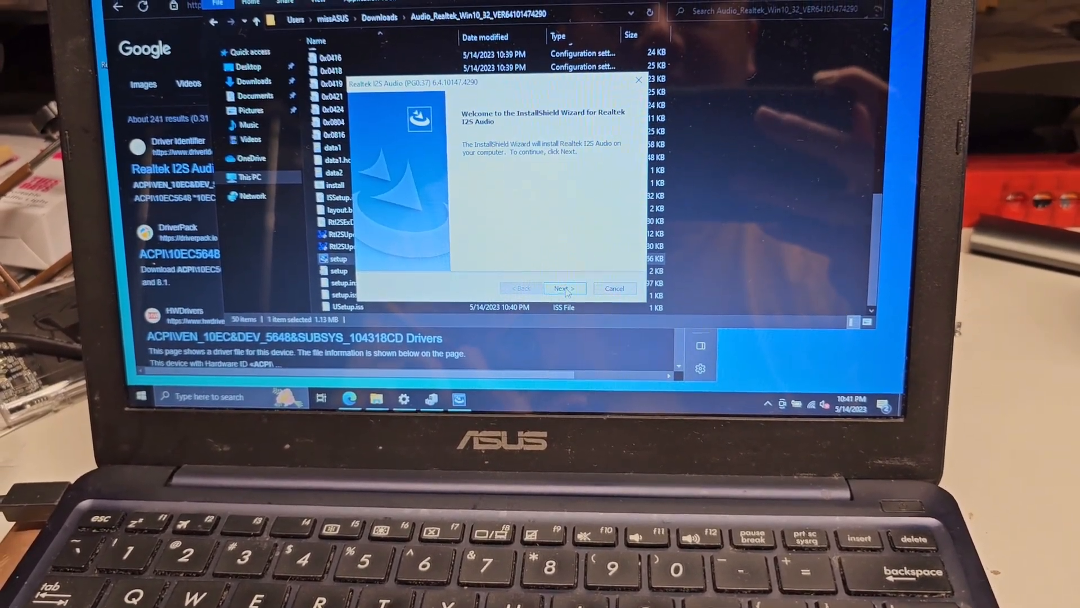
Install the Realtek I2S audio driver and finish with 'restart my computer now' selected
click(564, 288)
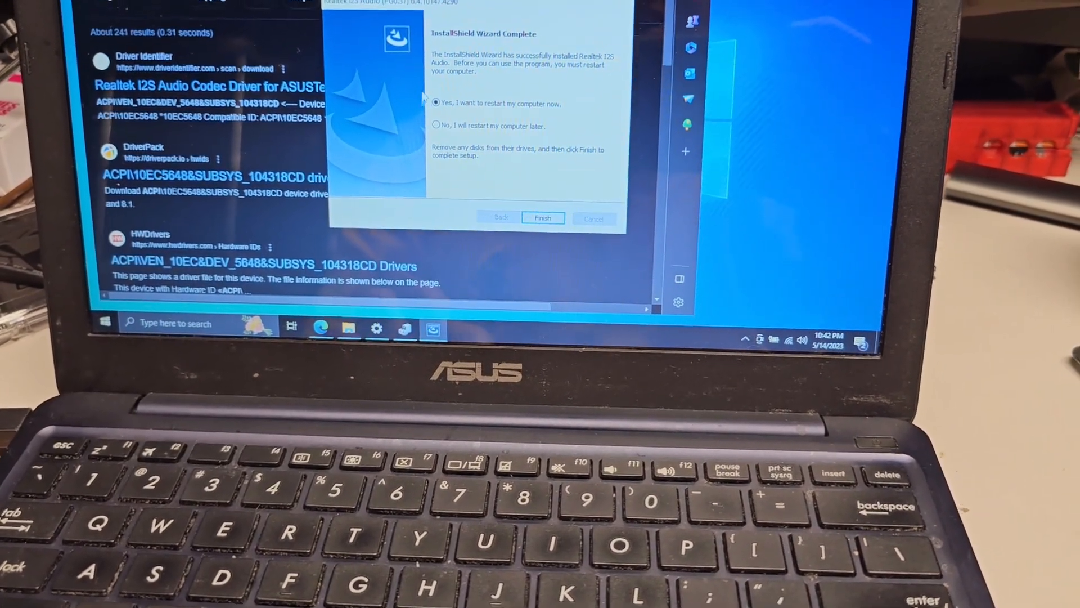
click(543, 217)
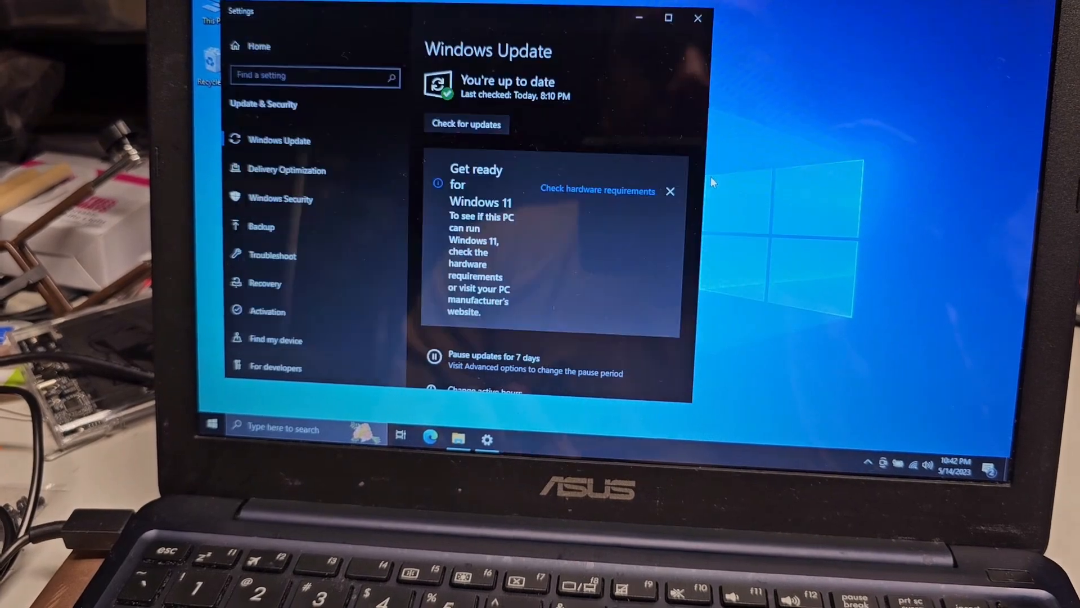
Close Windows Update settings and restart the laptop from the Start menu's Power options
click(697, 18)
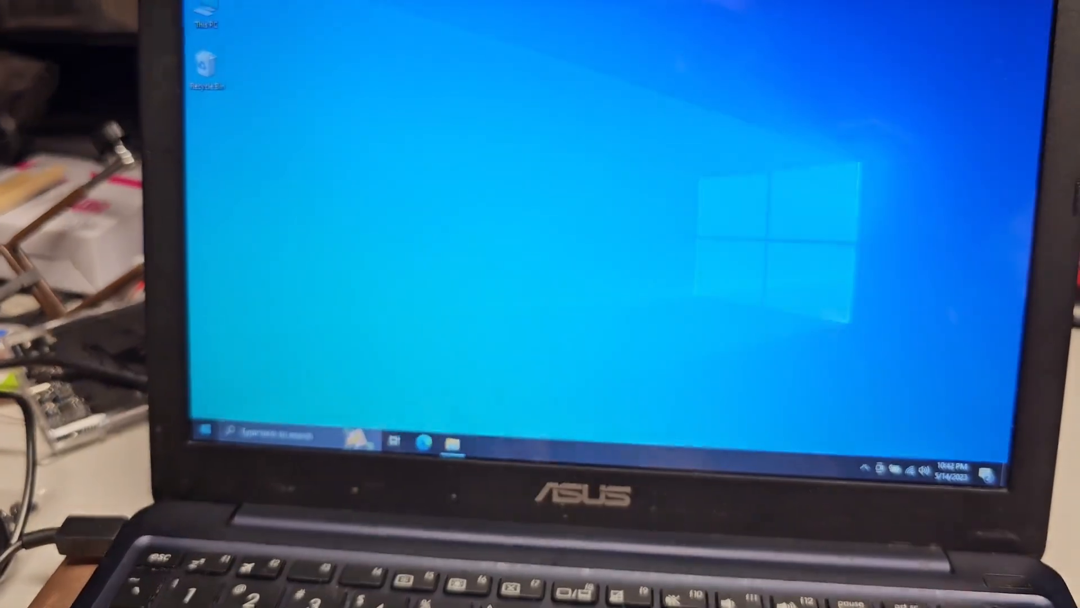
click(202, 427)
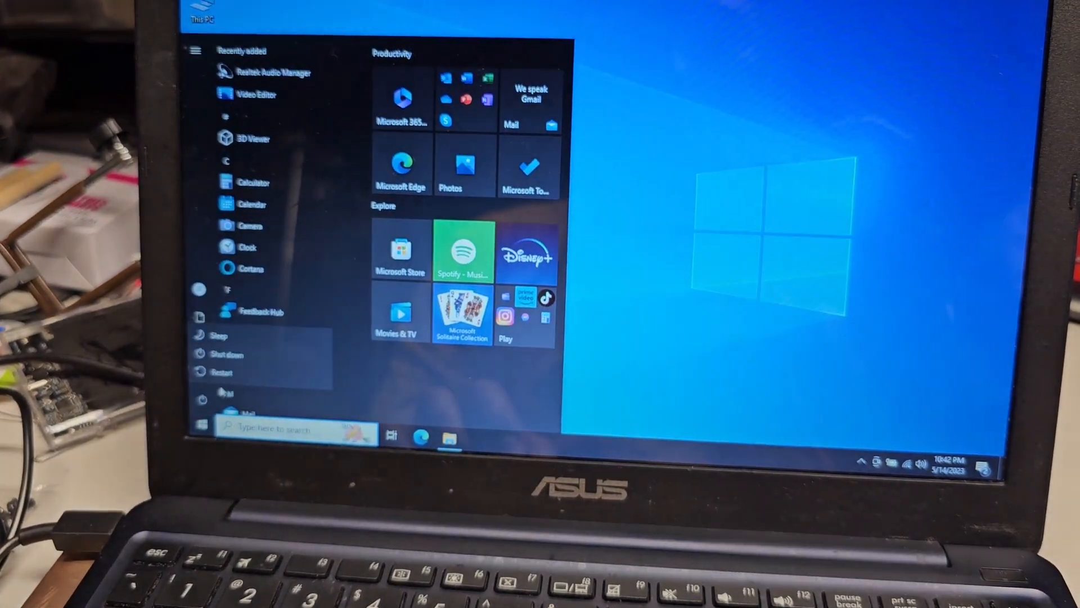
click(221, 372)
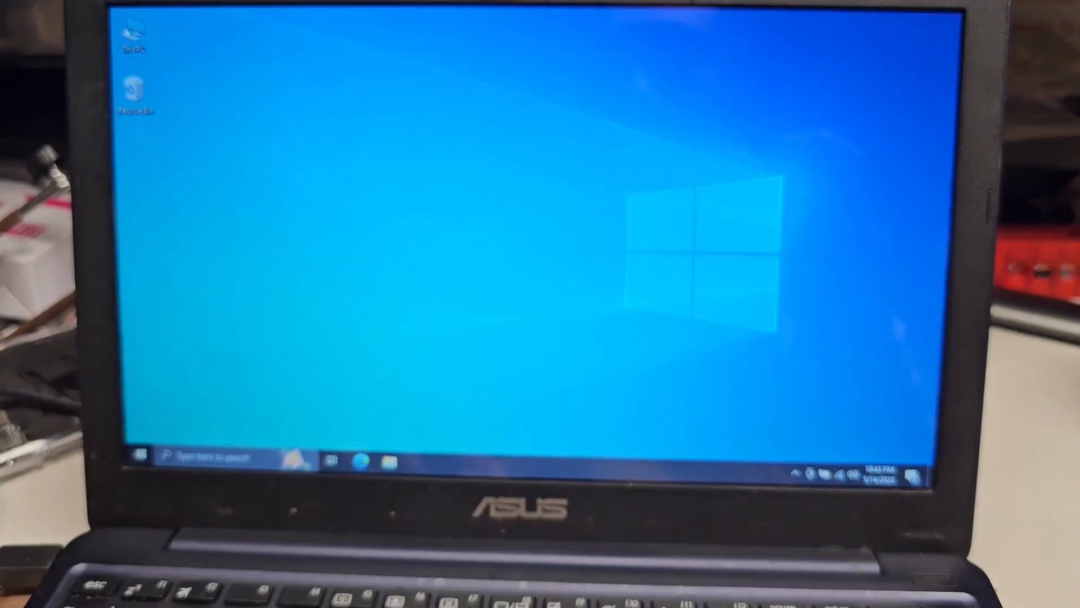
Browse This PC into Local Disk (C:) and open the Windows folder
click(389, 459)
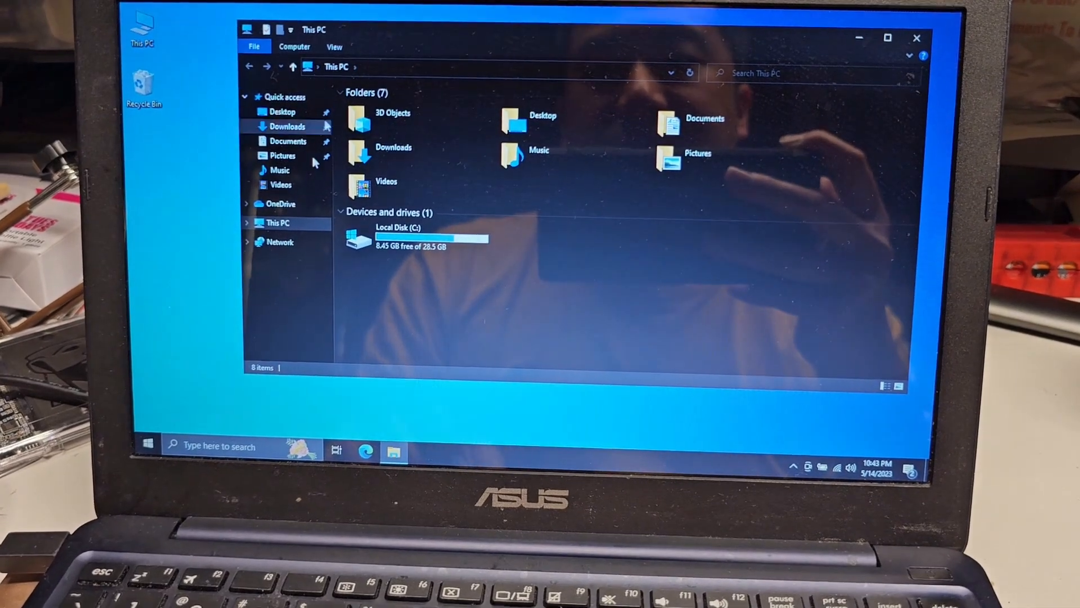
click(396, 237)
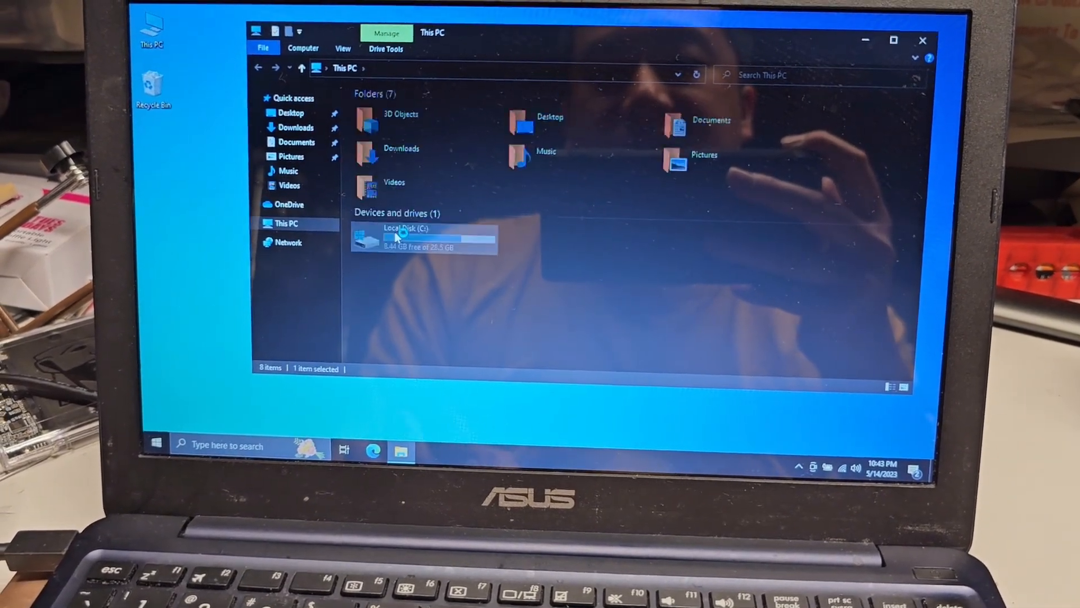
double_click(400, 236)
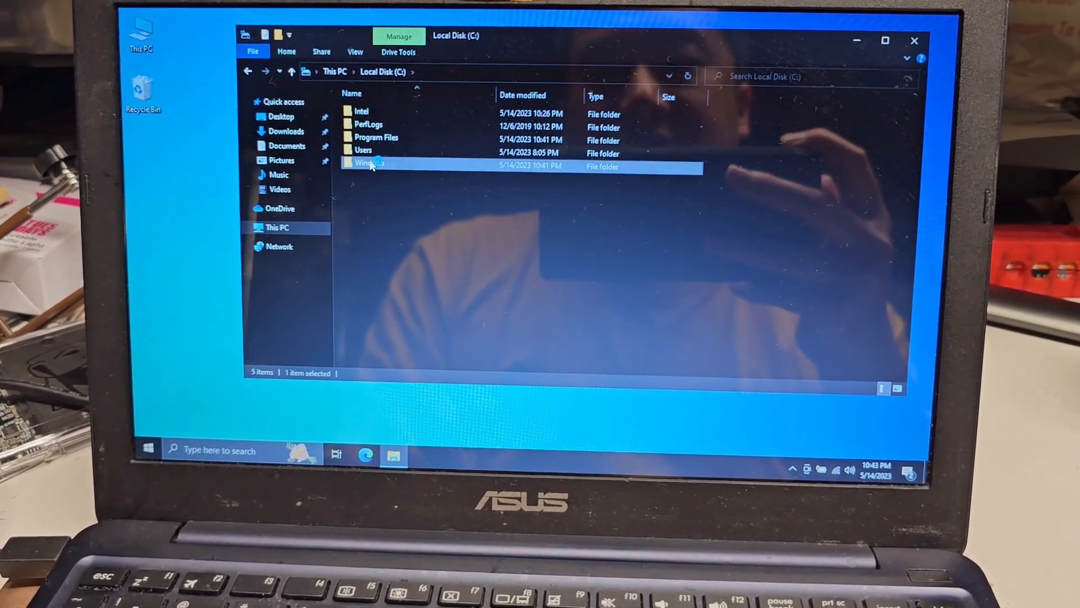
double_click(369, 163)
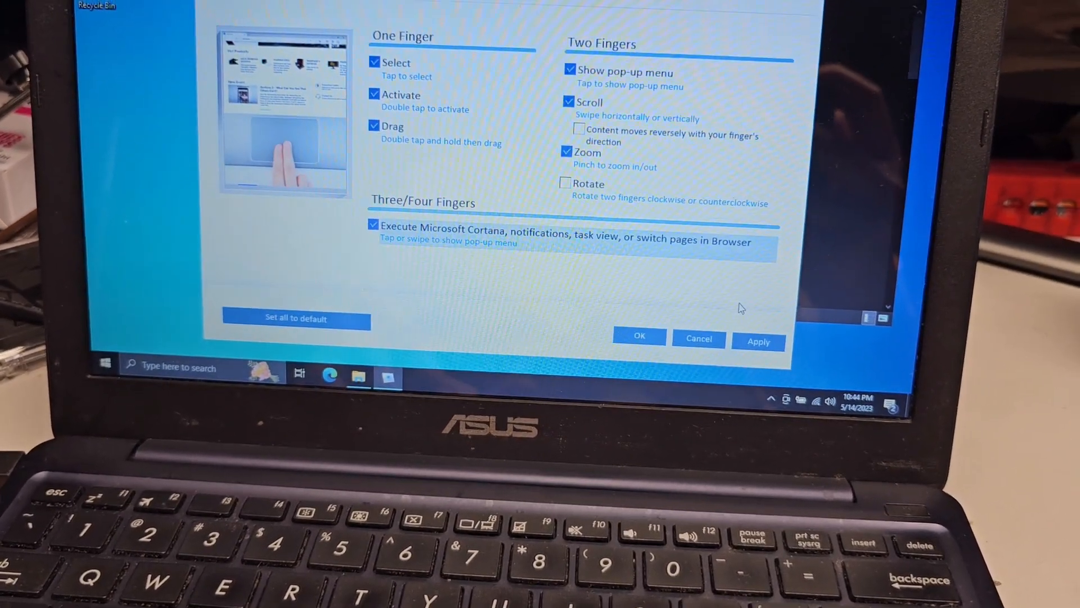
Apply and confirm the gesture settings with two-finger scrolling enabled
click(757, 341)
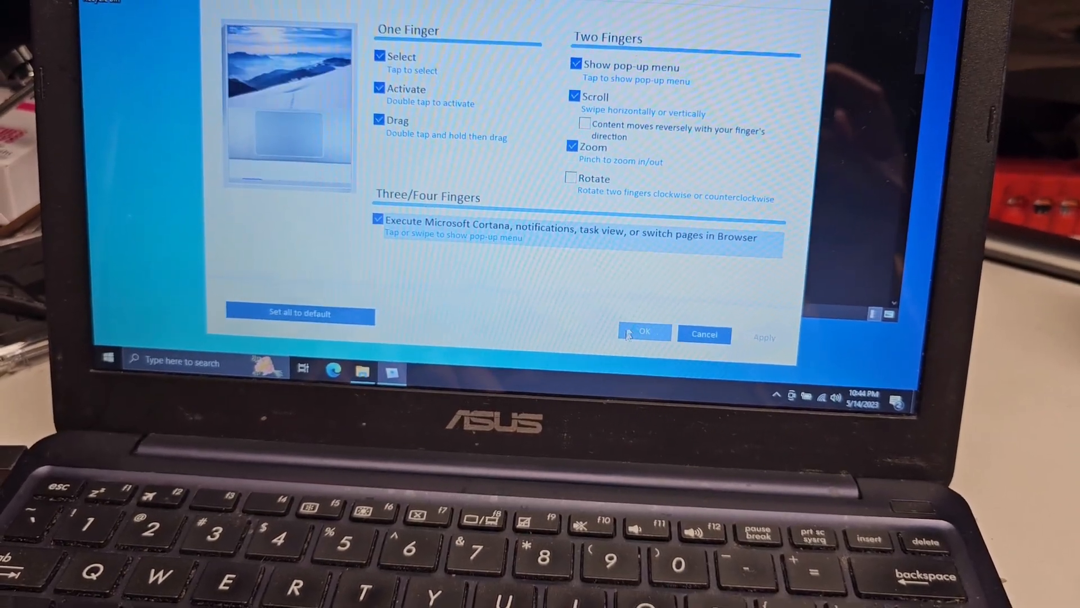
click(644, 333)
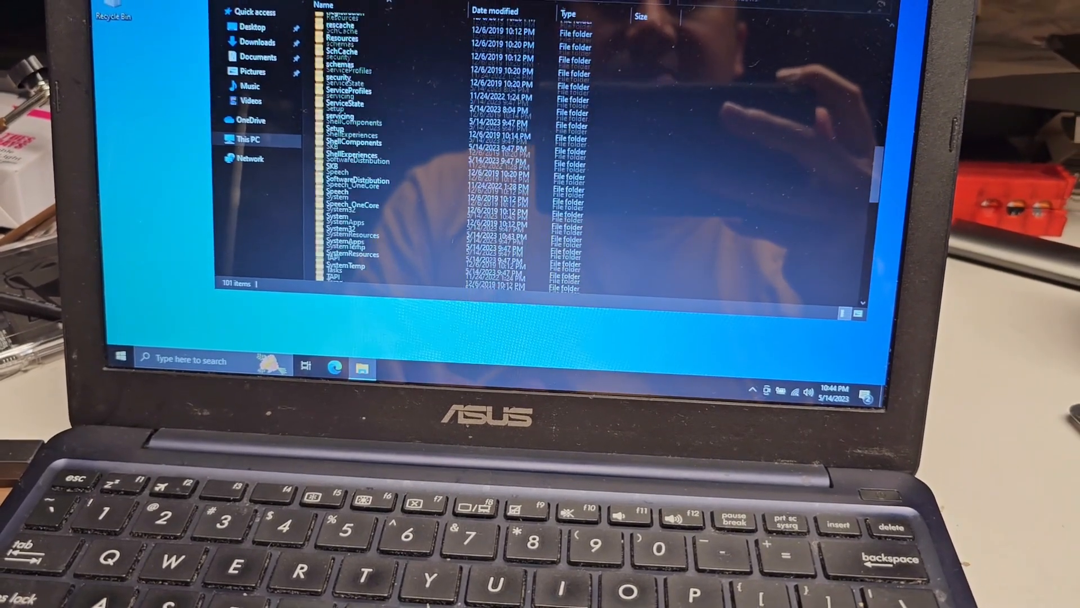
scroll(down, 3)
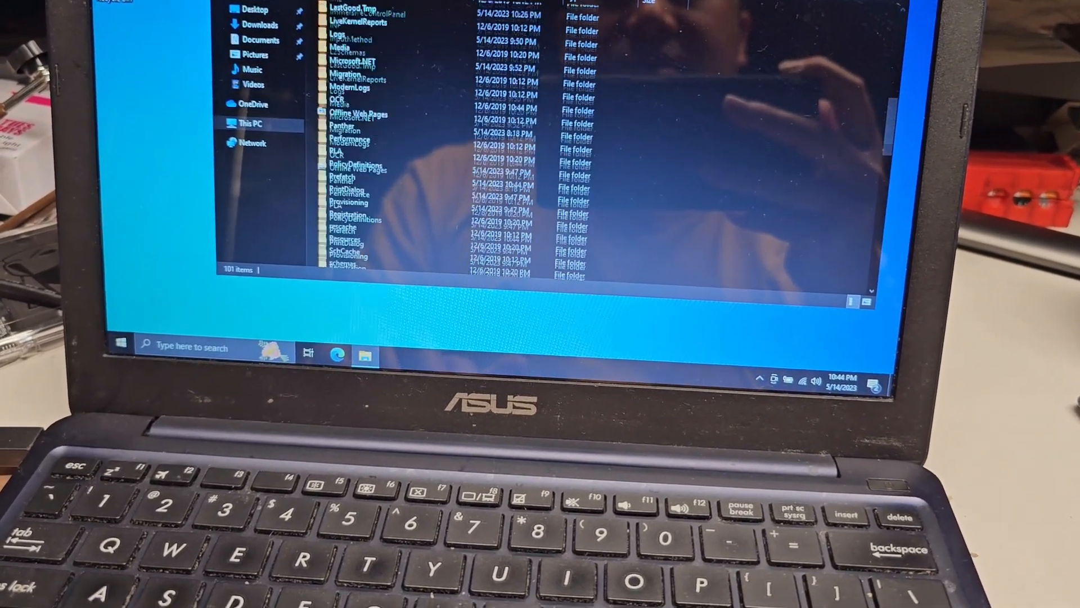
scroll(down, 3)
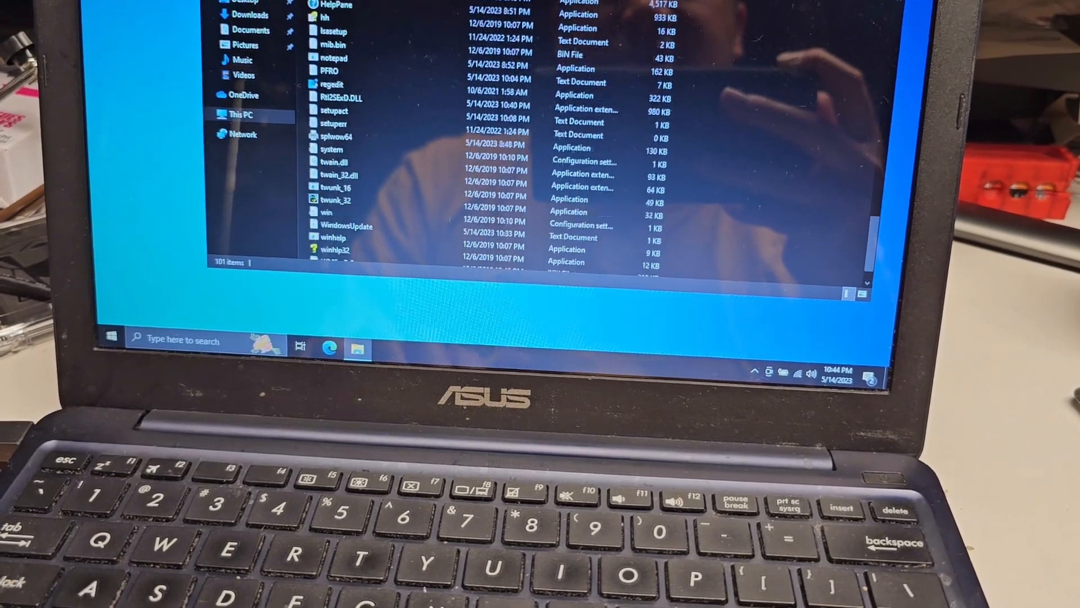